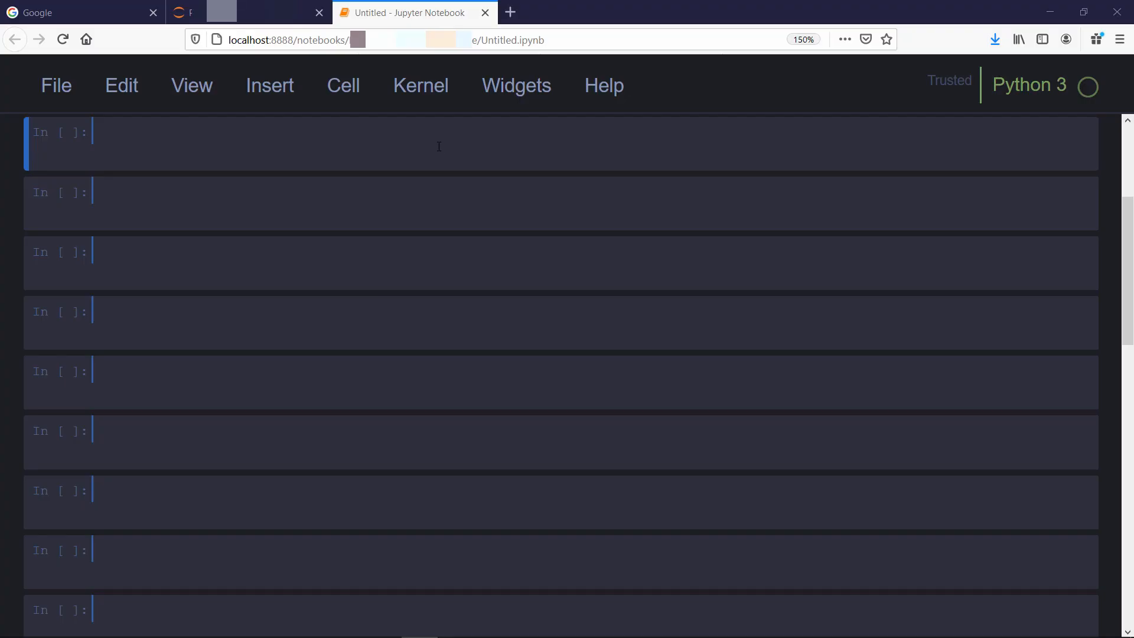
- Assign a = 3301, confirm type(a) is int, and print(a) to show 3301
text(a = 3301)
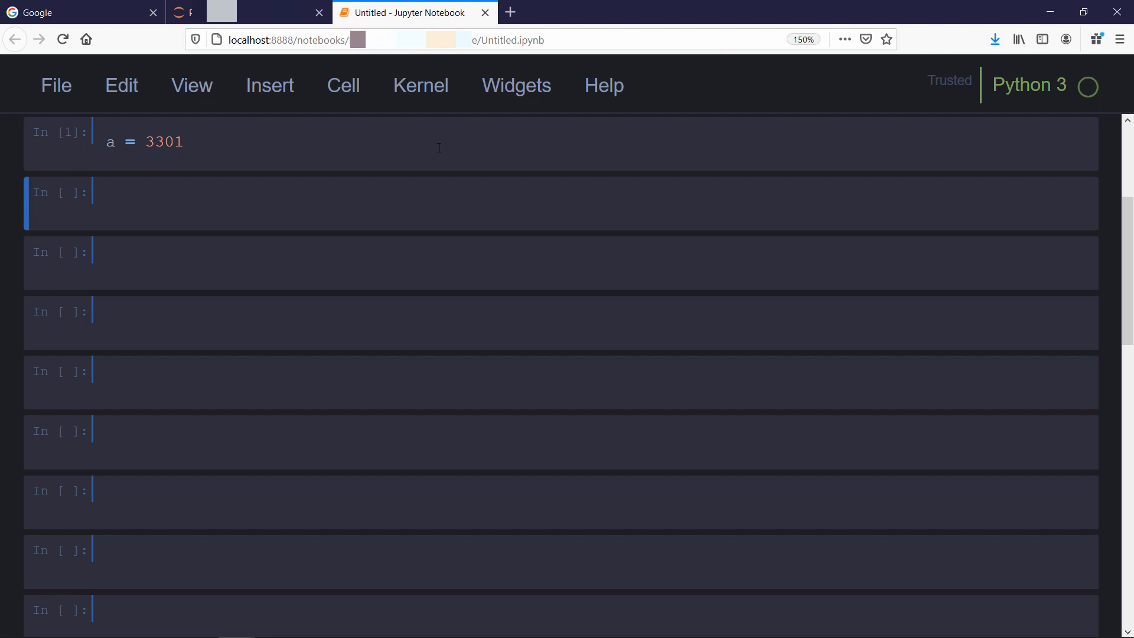
text(type(a)
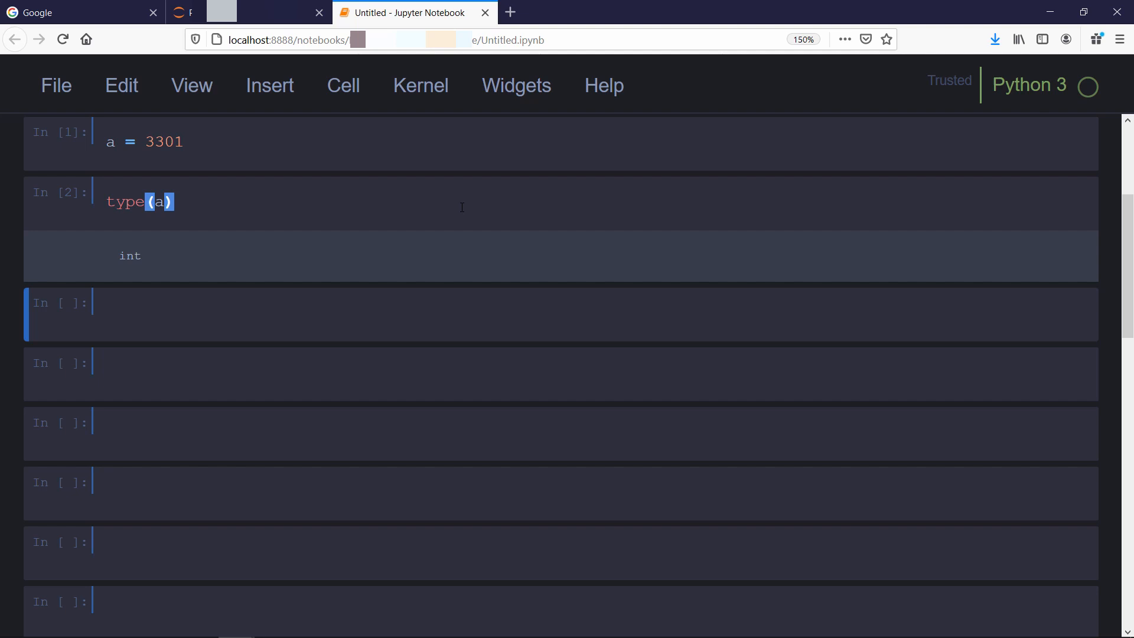
scroll(down, 3)
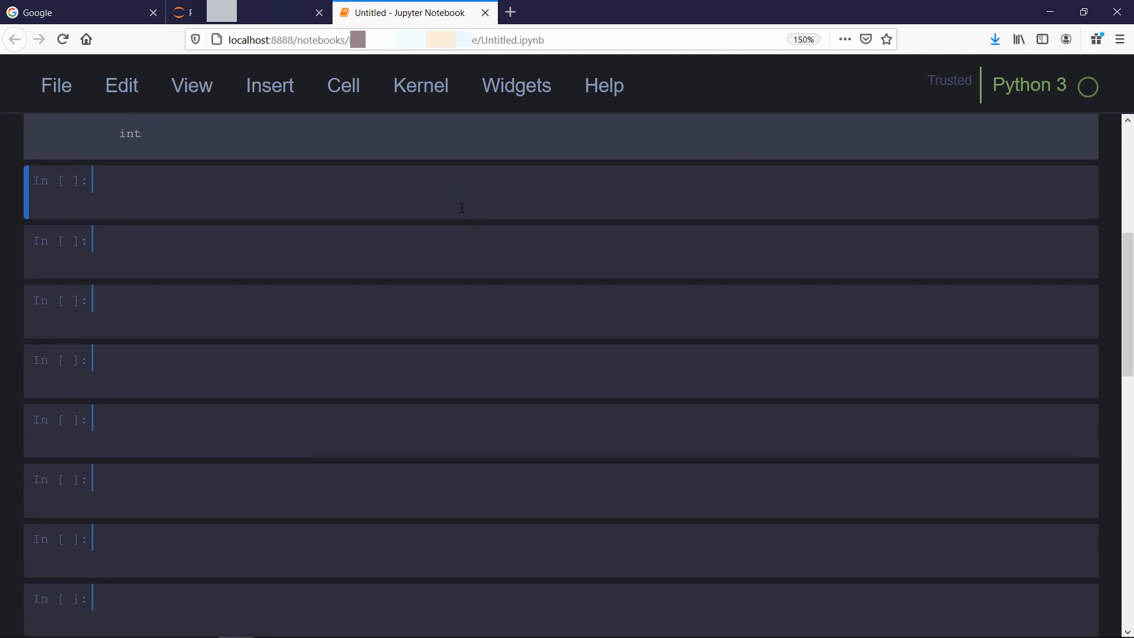
text(print(a)
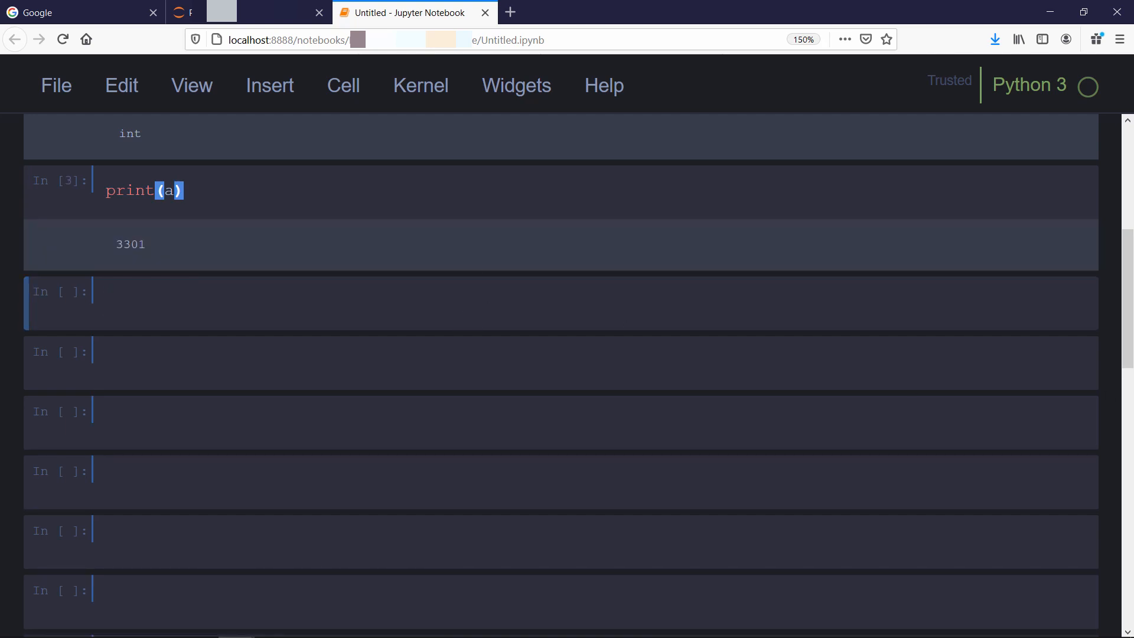
mouse_move(510, 293)
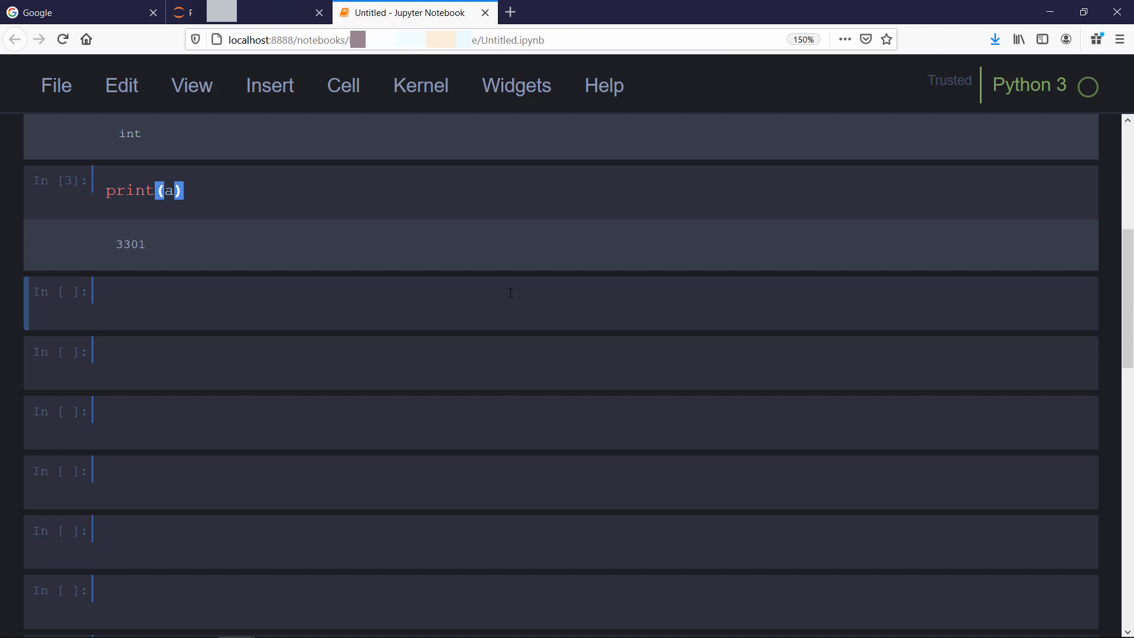
mouse_move(443, 315)
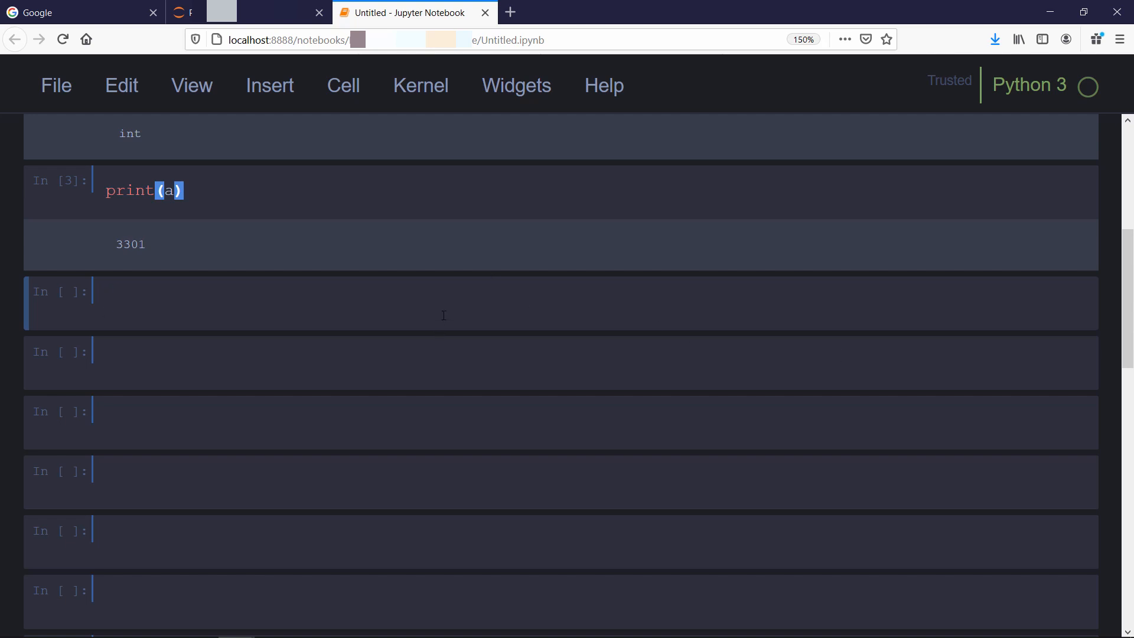
- Assign p = 3.141592653589793 and run the cell
text(p =)
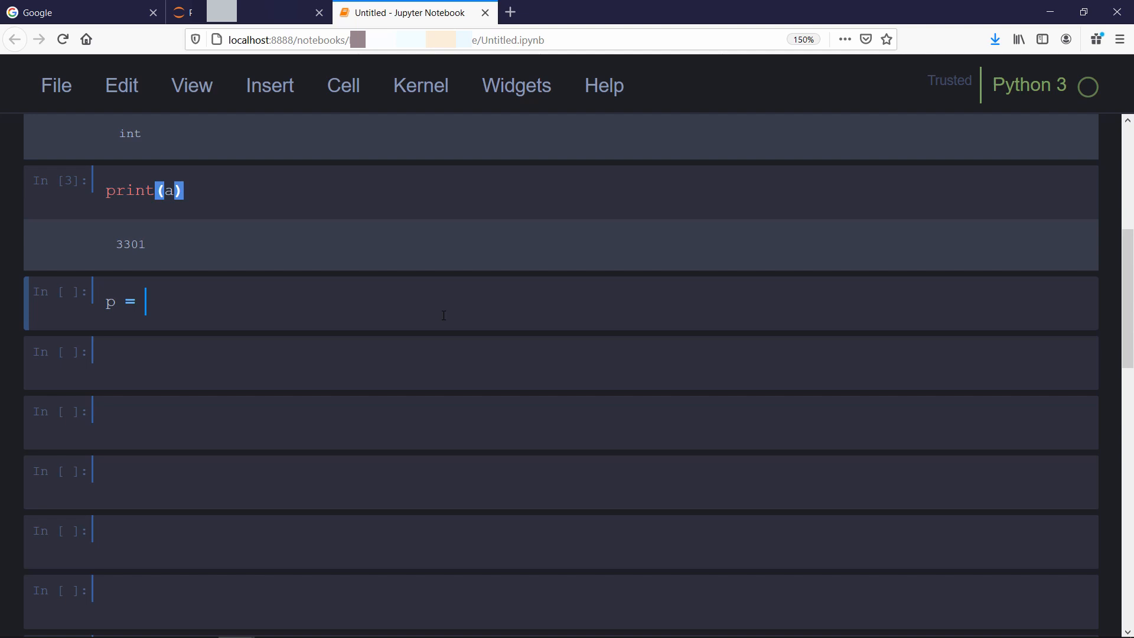
text(3.14159)
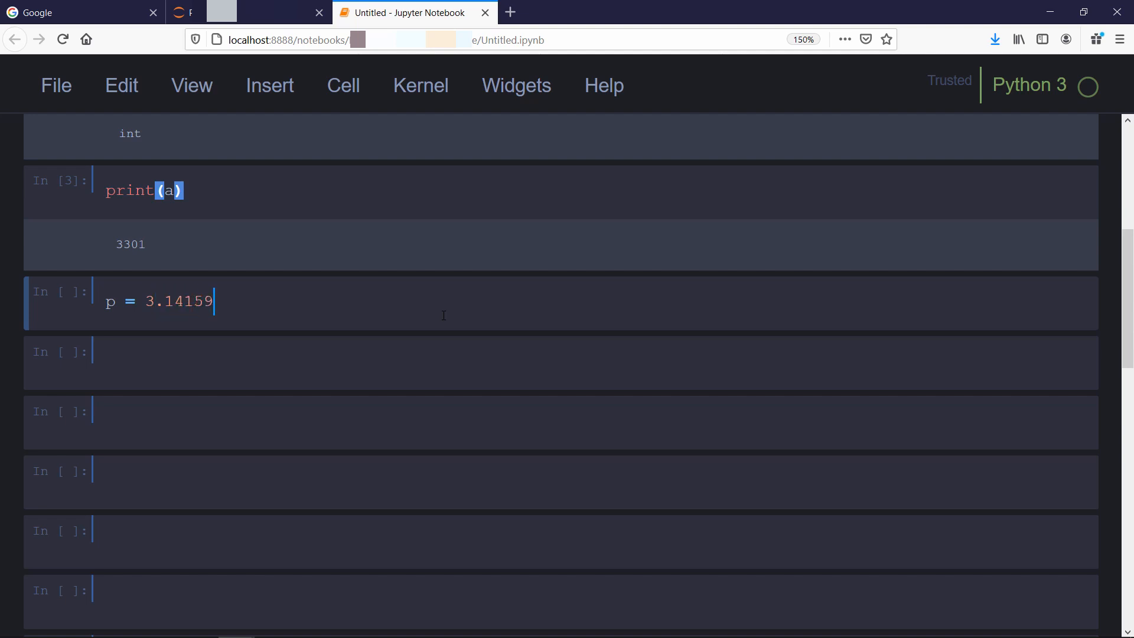
text(2653)
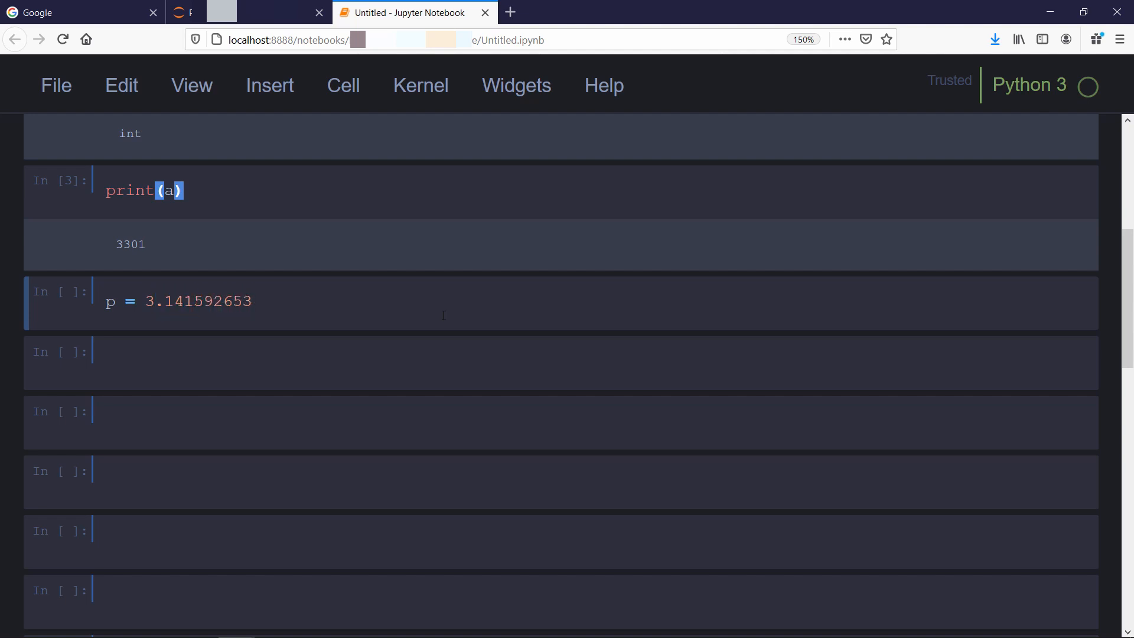
text(589793)
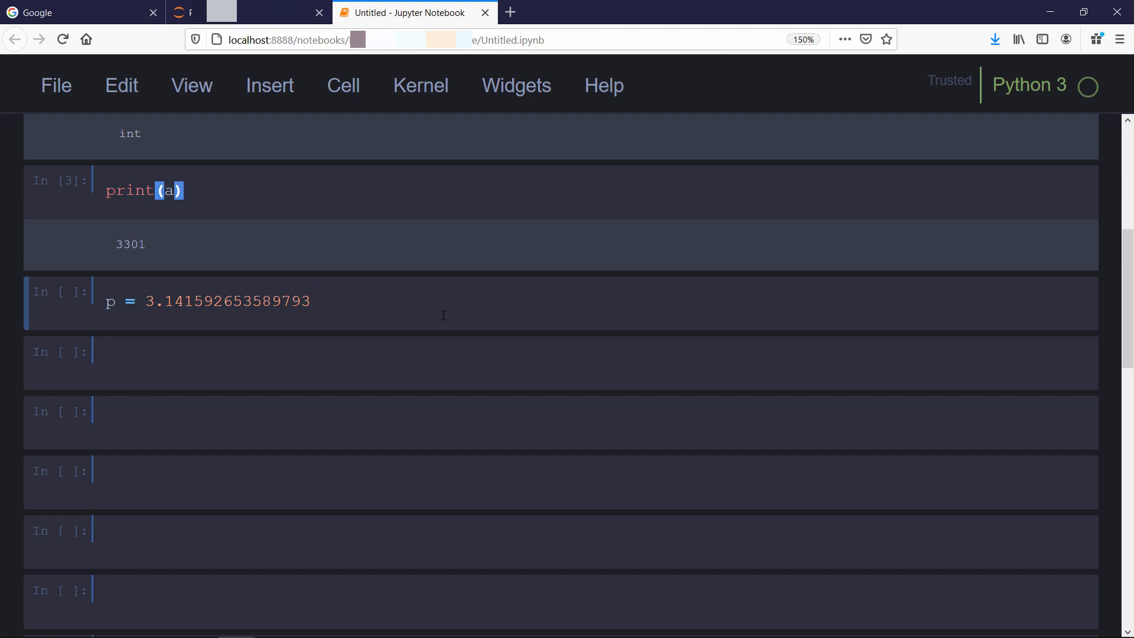
key(shift+enter)
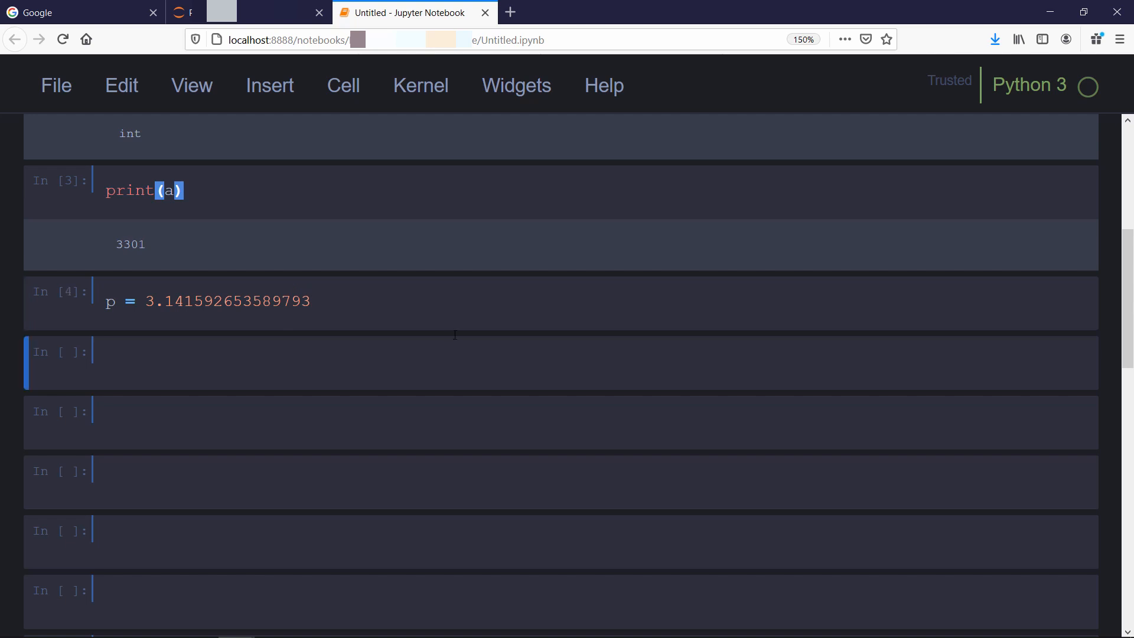
- Run type(p) to show that p is a float
text(t)
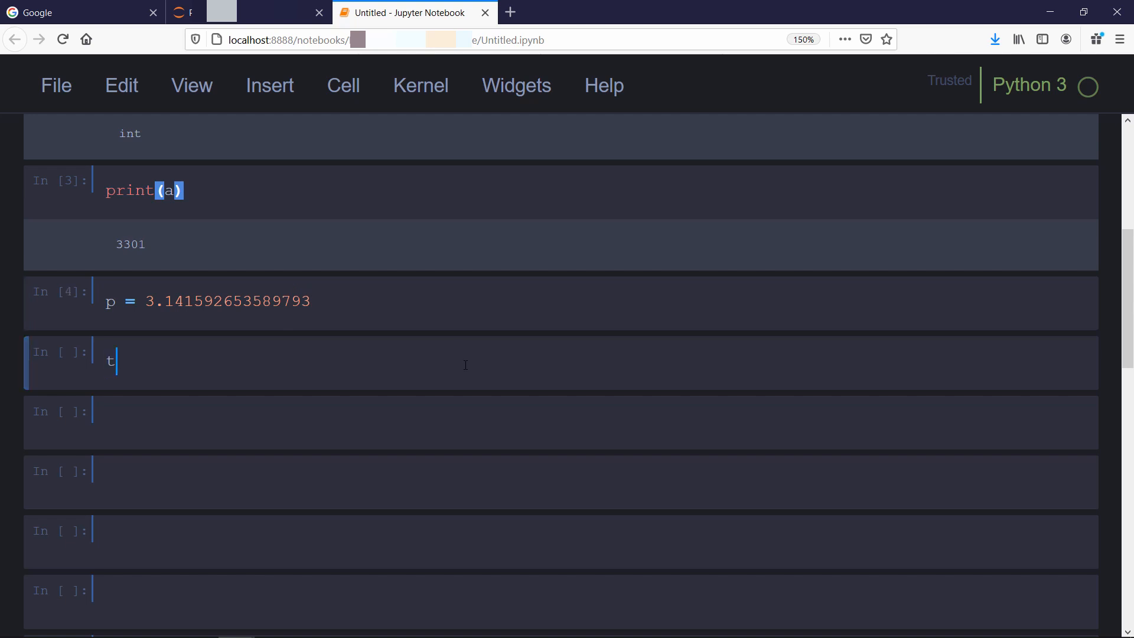
text(ype())
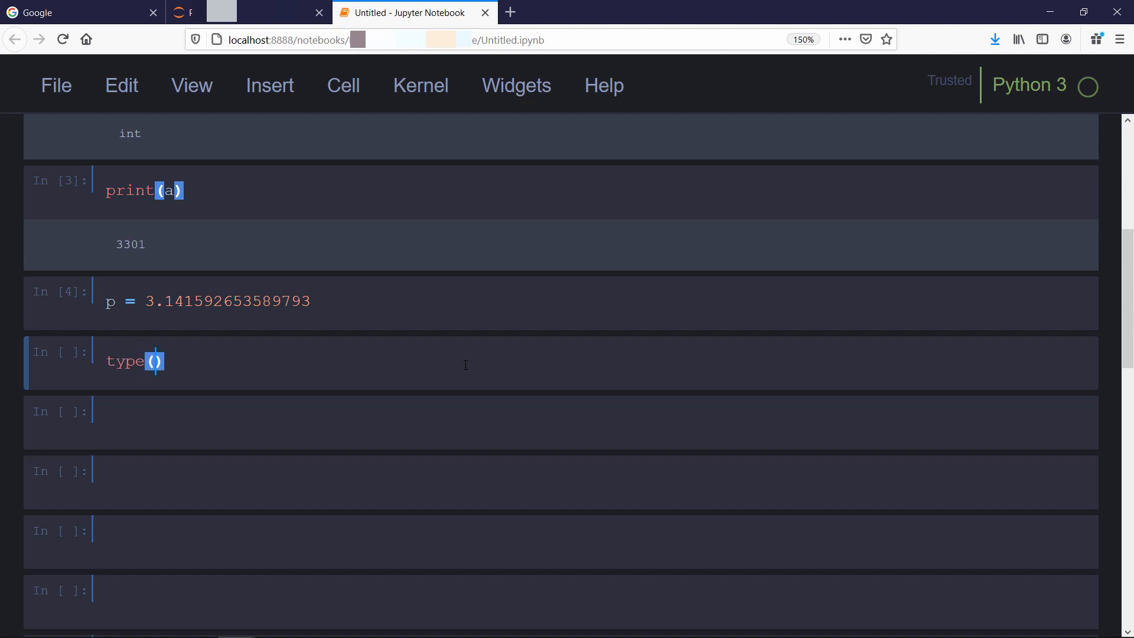
key(shift+enter)
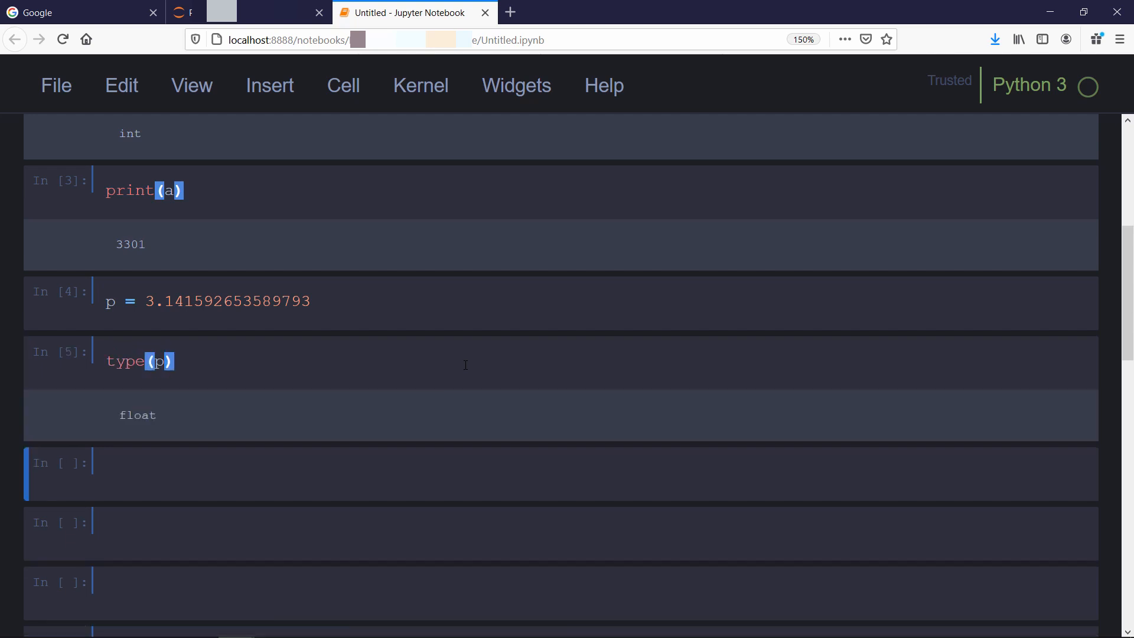
scroll(down, 3)
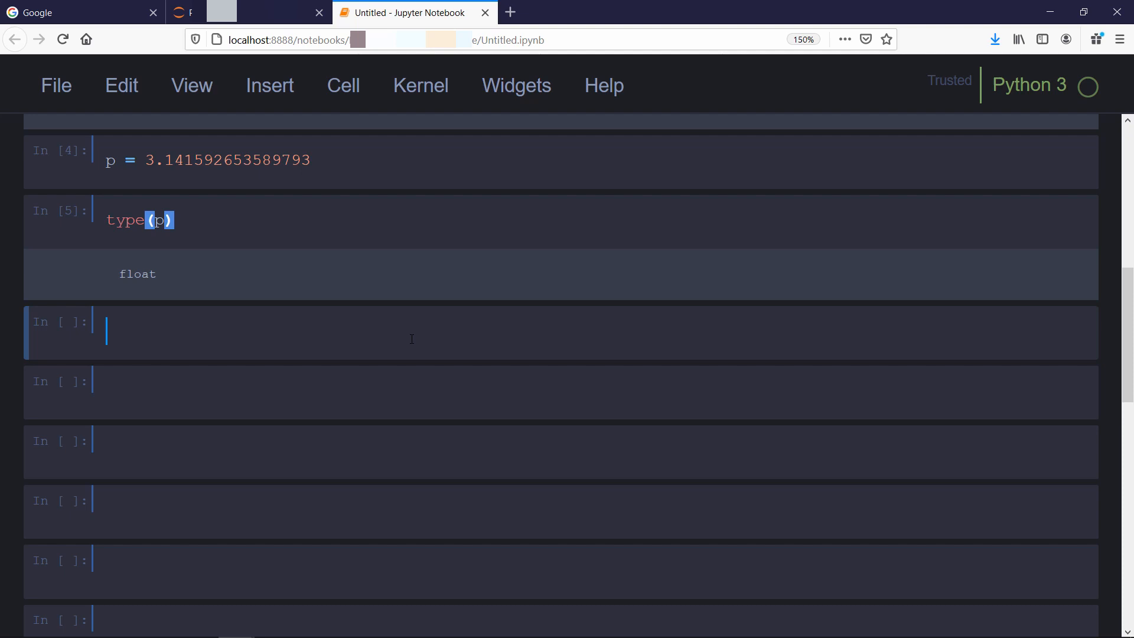
- Define z = 3+5.0j and confirm its type is complex
text(z =)
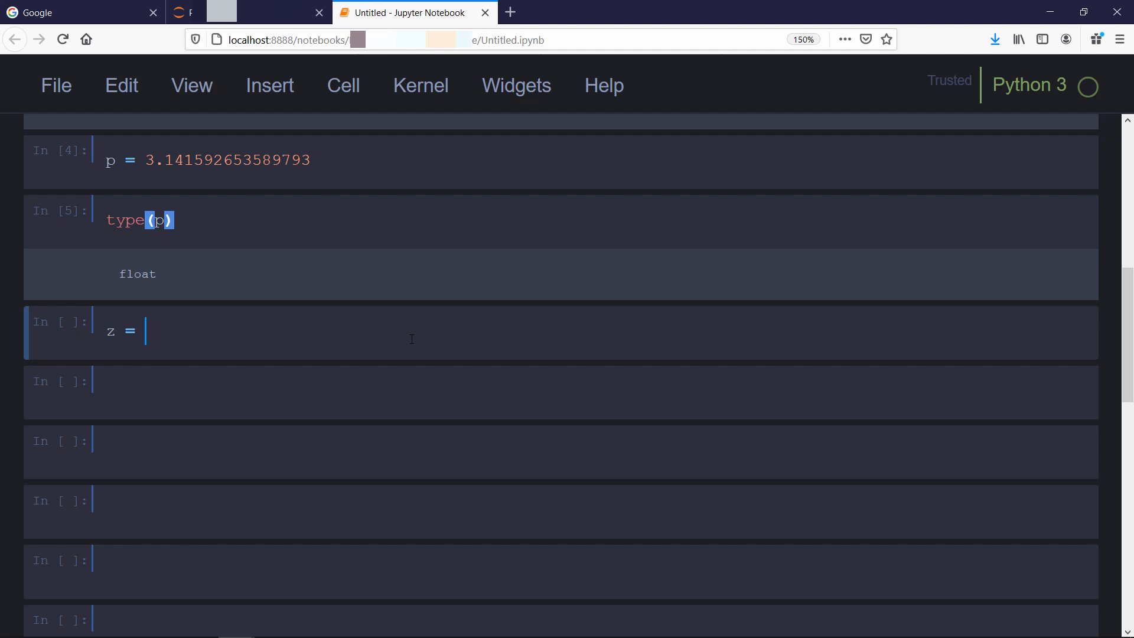
text(3+)
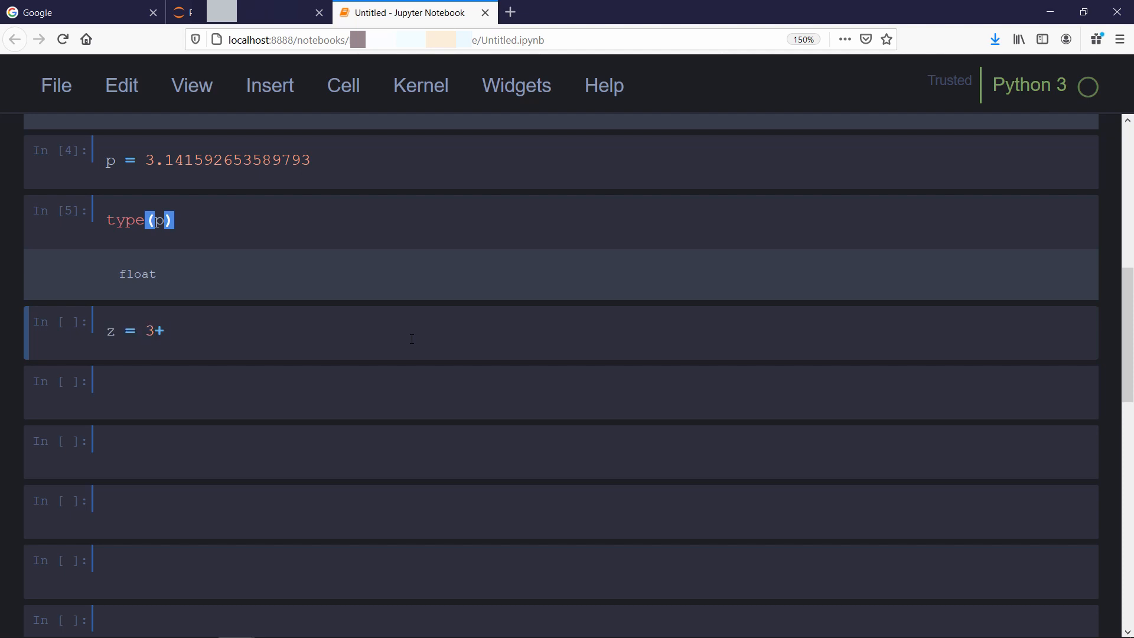
text(5.0j)
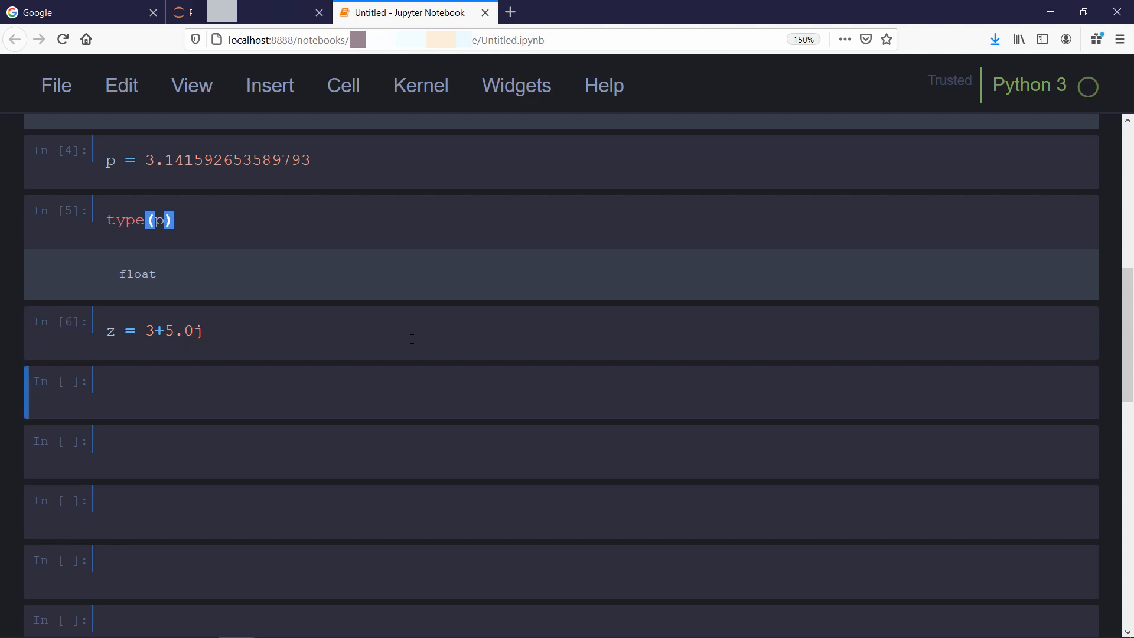
mouse_move(416, 381)
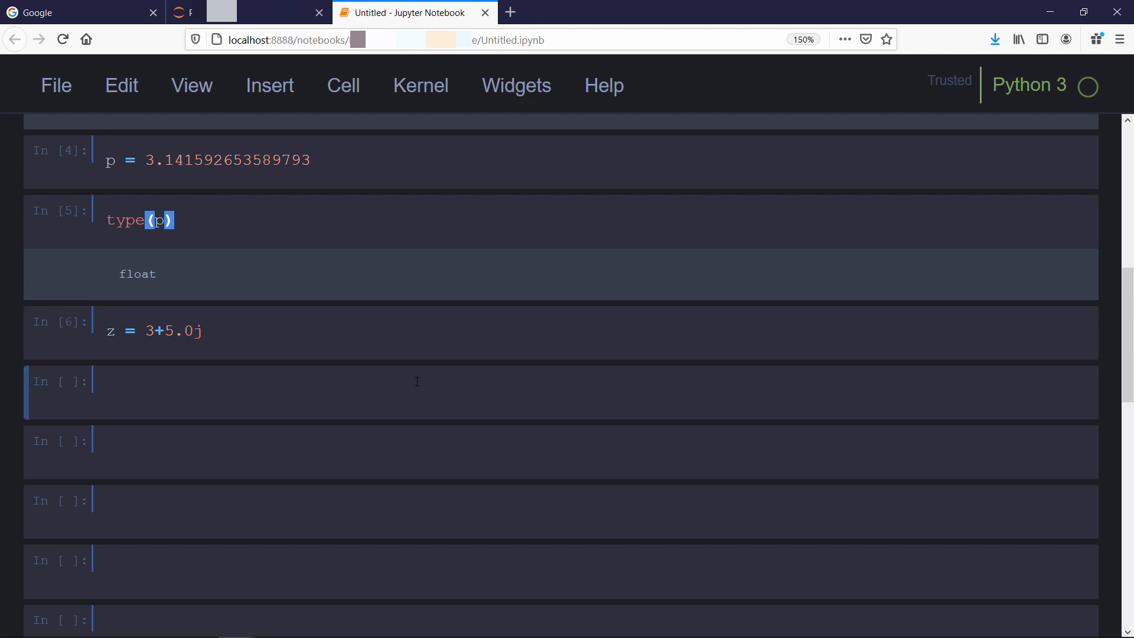
text(type(z)
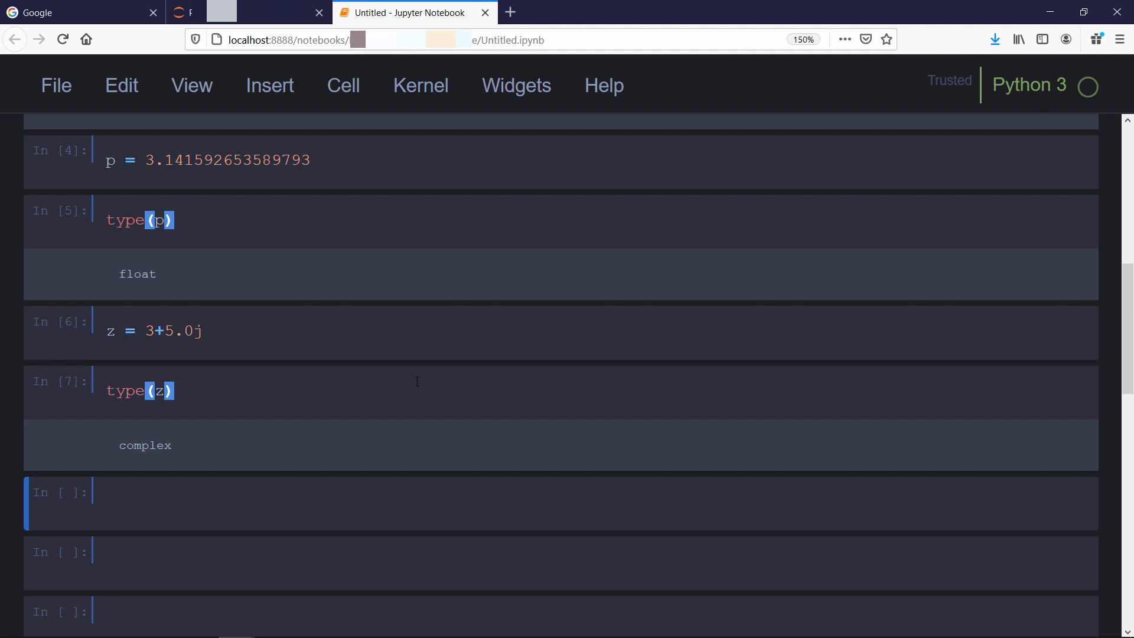
mouse_move(418, 512)
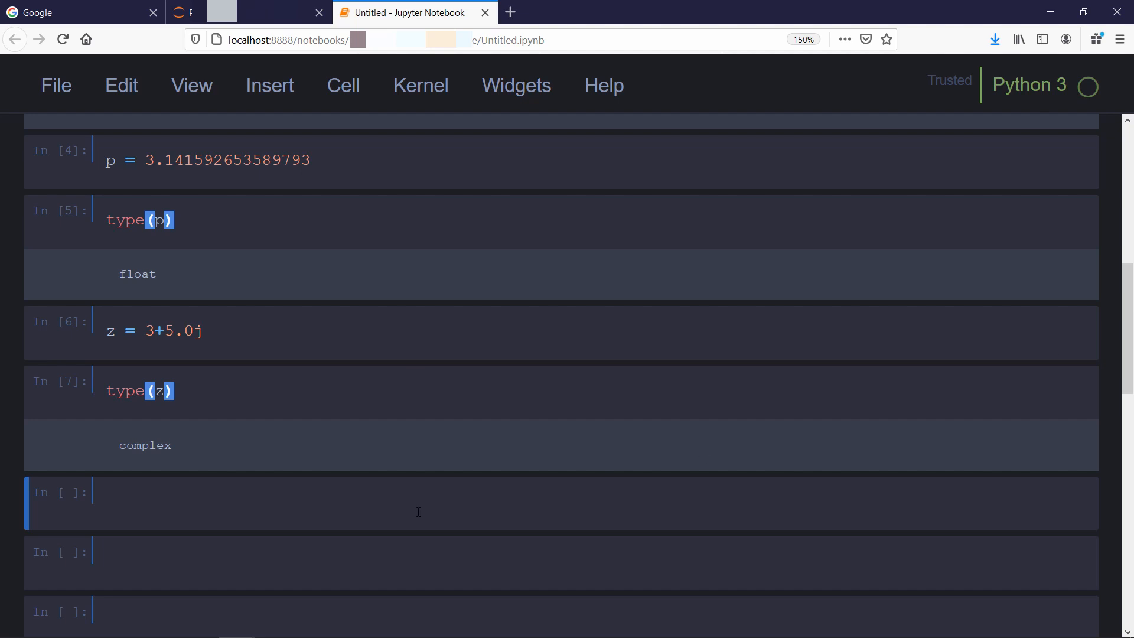
- Show z's real part 3.0, imaginary part 5.0, and that type(z.imag) is float
text(z.real)
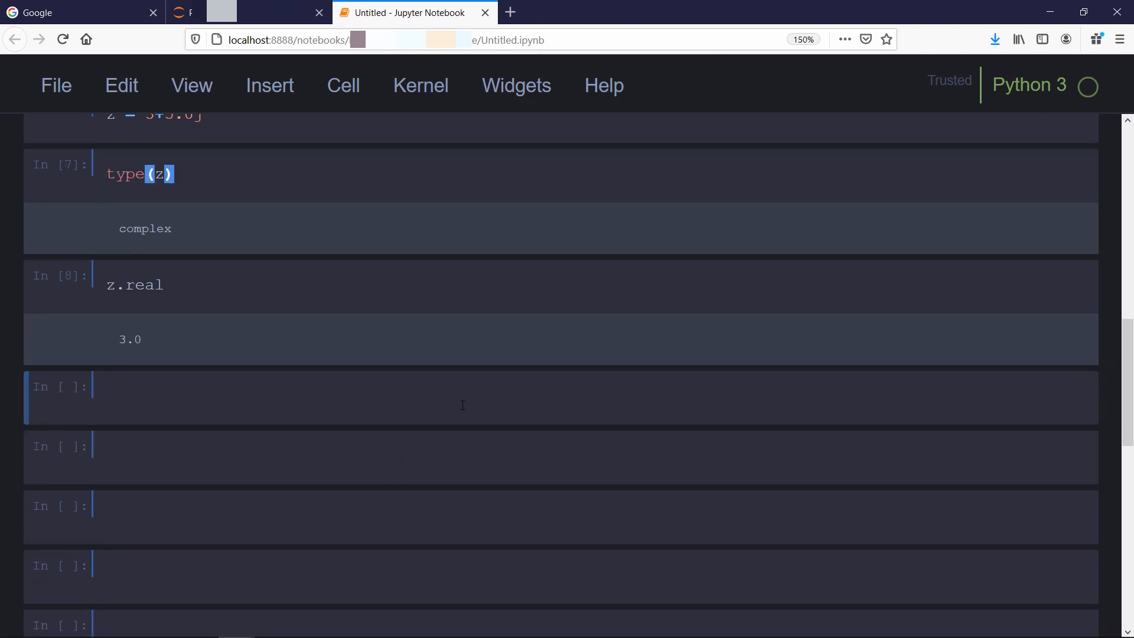
text(z.imag)
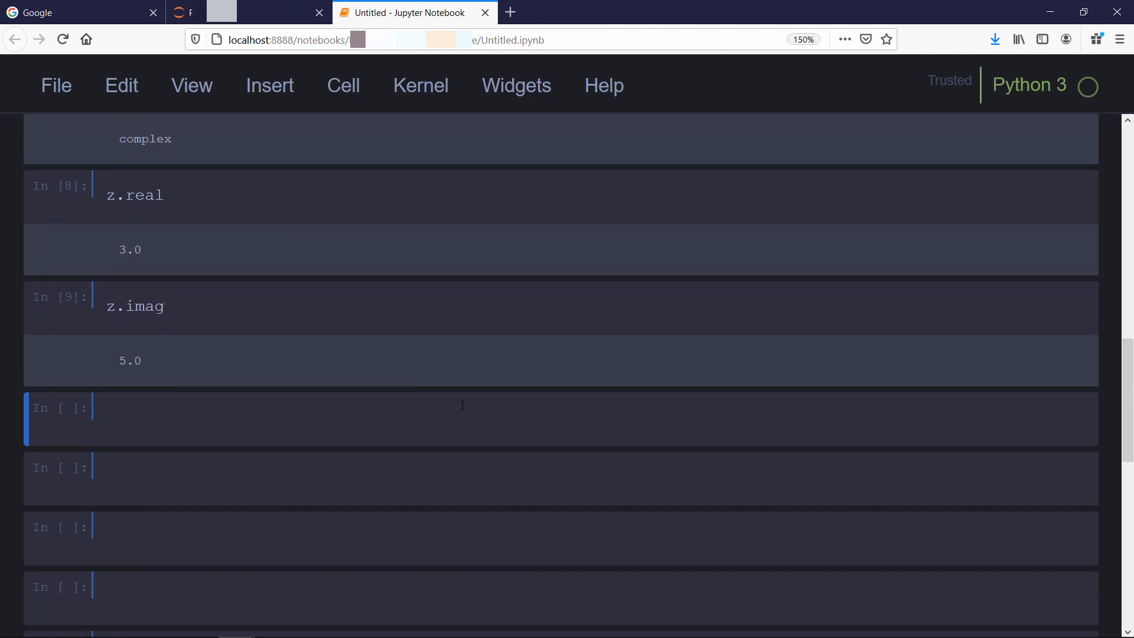
text(type)
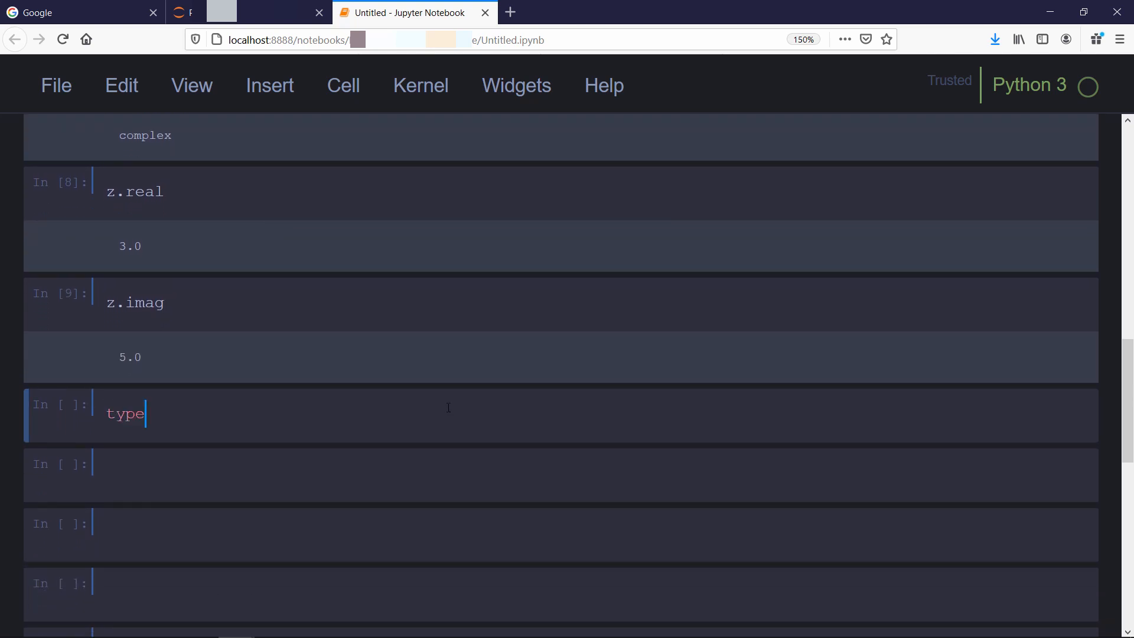
text((z.imag)
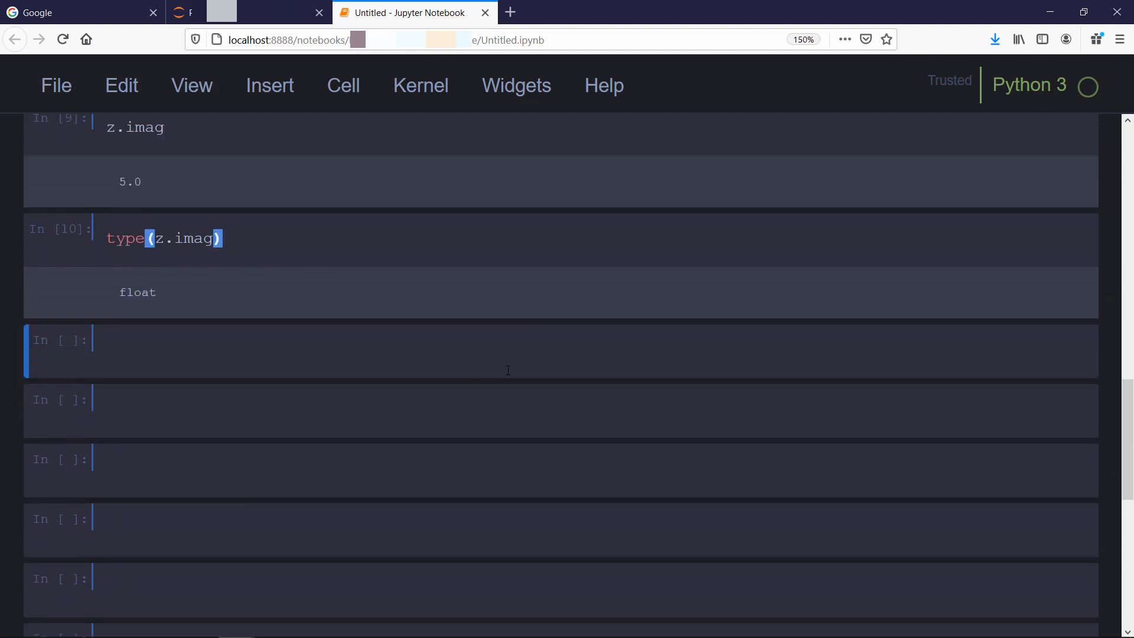
- Set a = complex(2,4) and display it as (2+4j)
text(a)
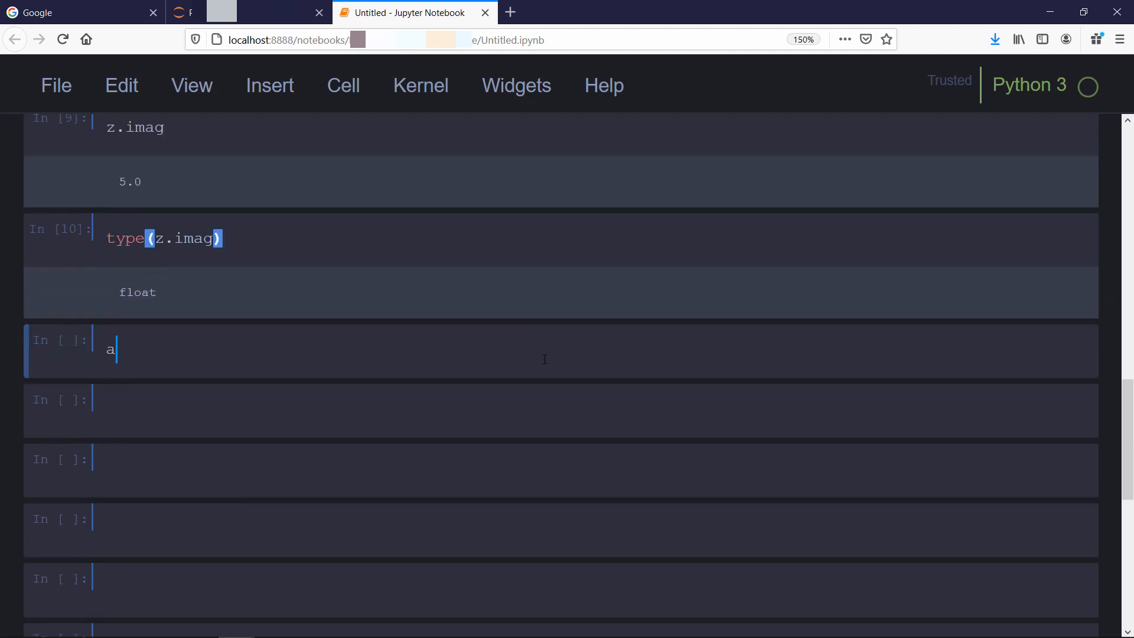
text(=)
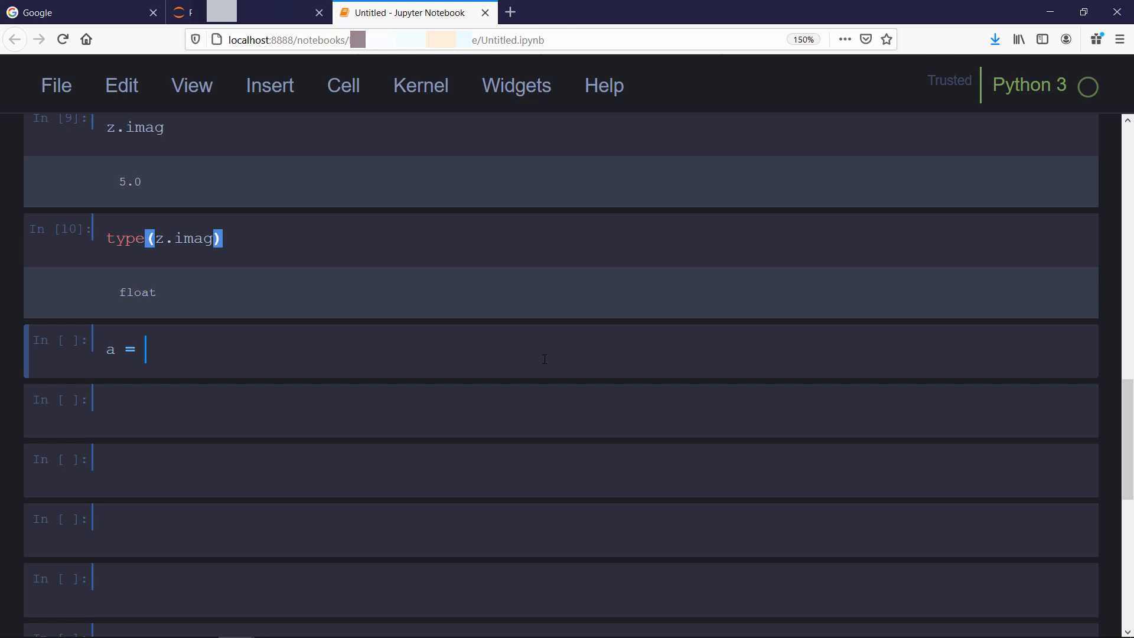
text(complex())
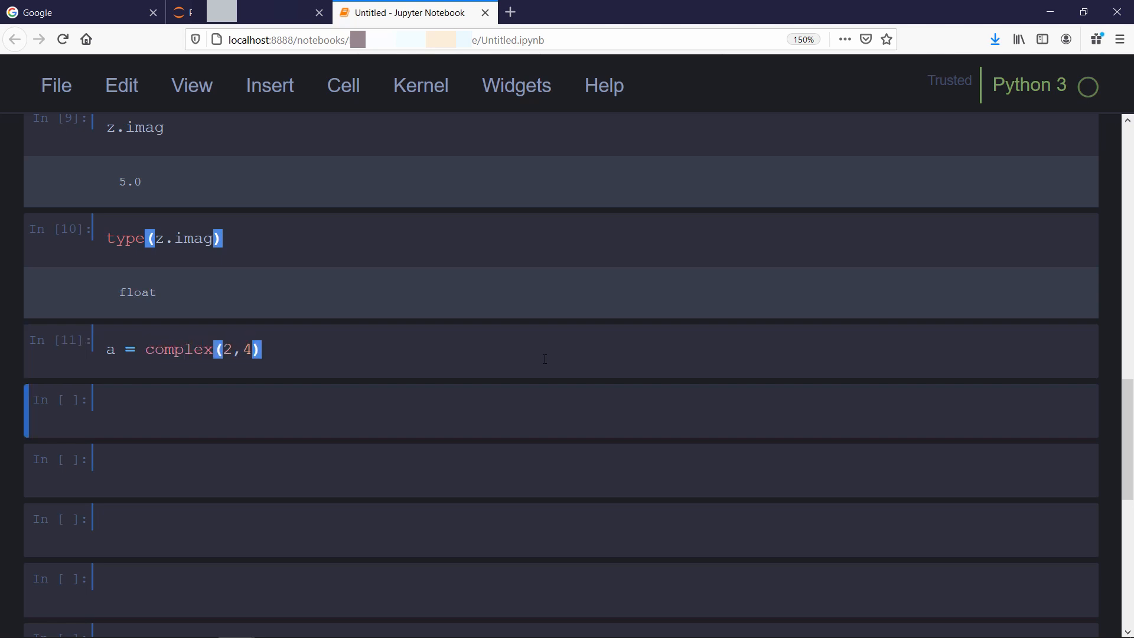
text(a)
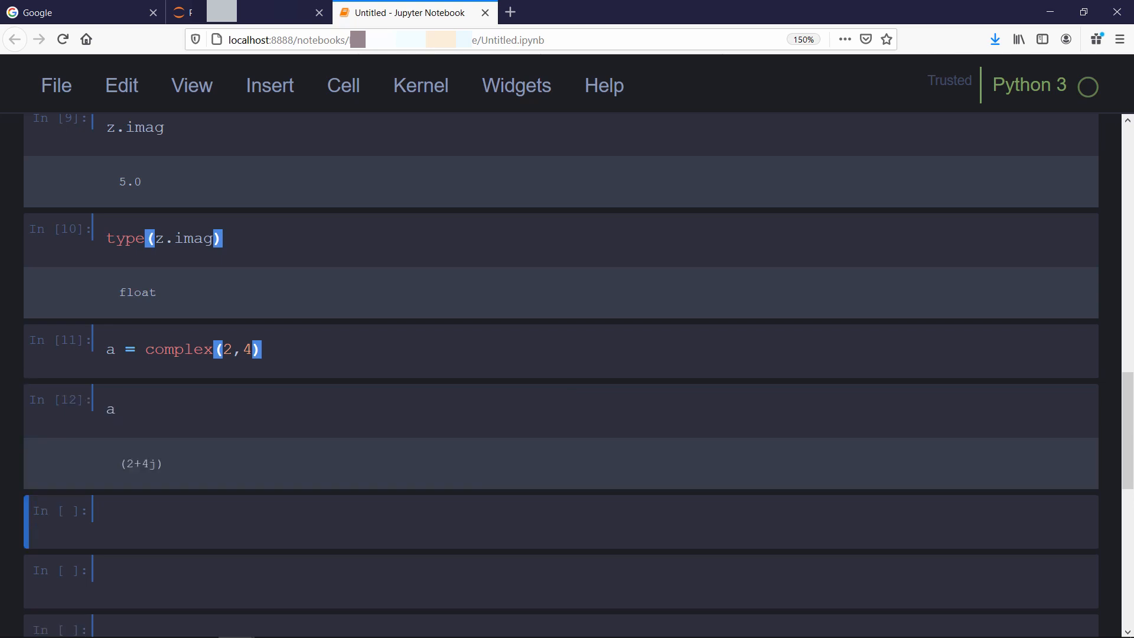
mouse_move(668, 521)
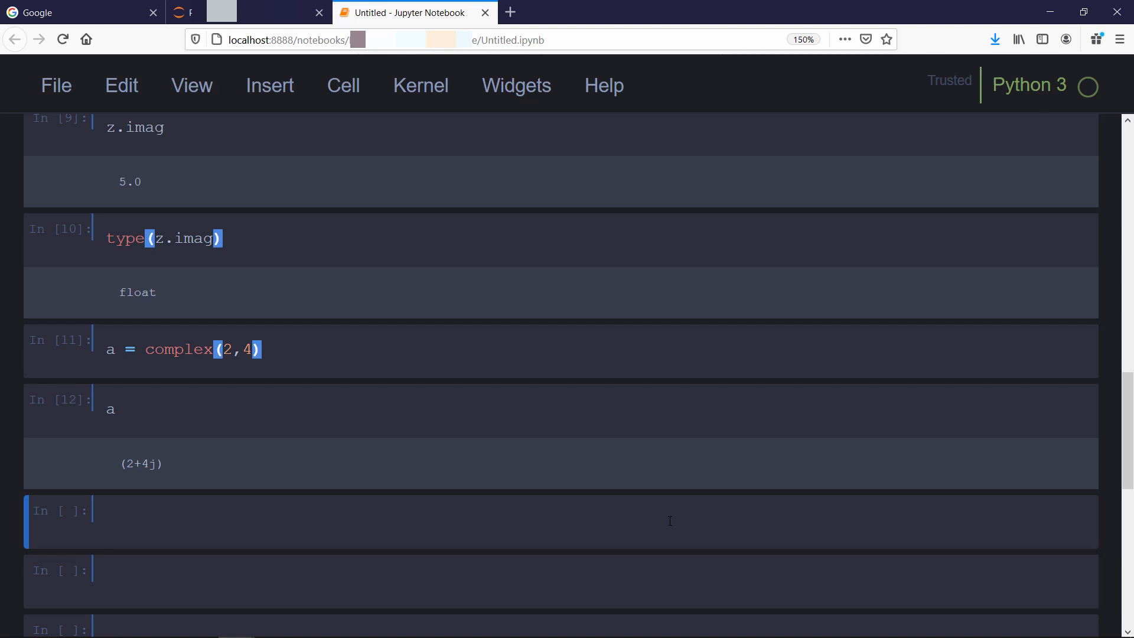
- Show a.conjugate() giving (2-4j), then display p as 3.141592653589793
text(a.)
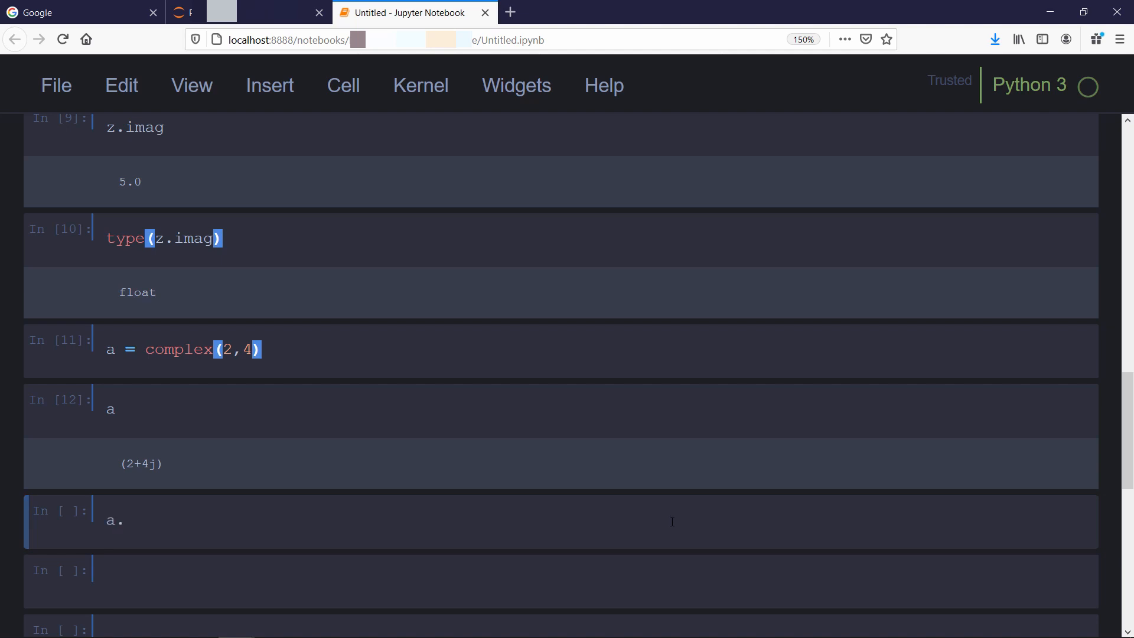
text(con)
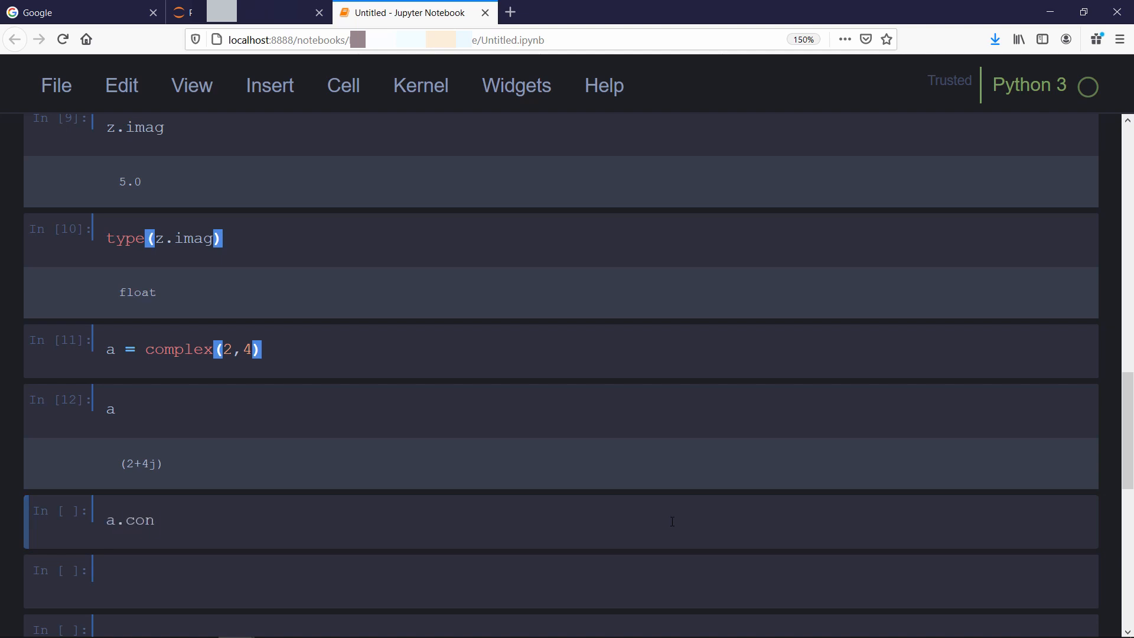
text(jugate()
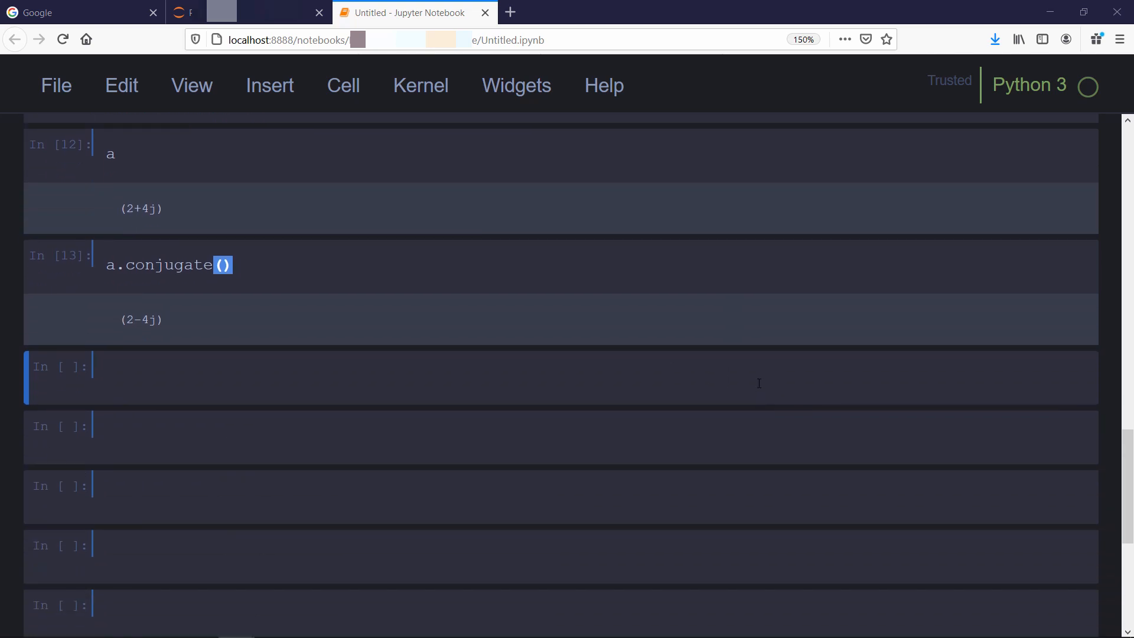
text(p)
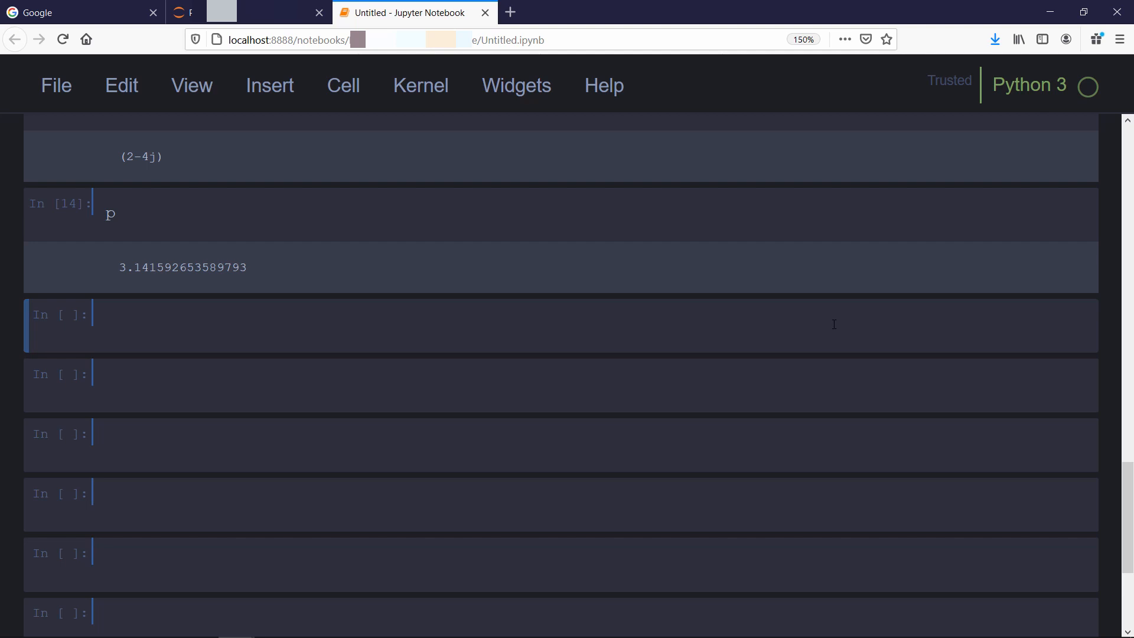
click(107, 325)
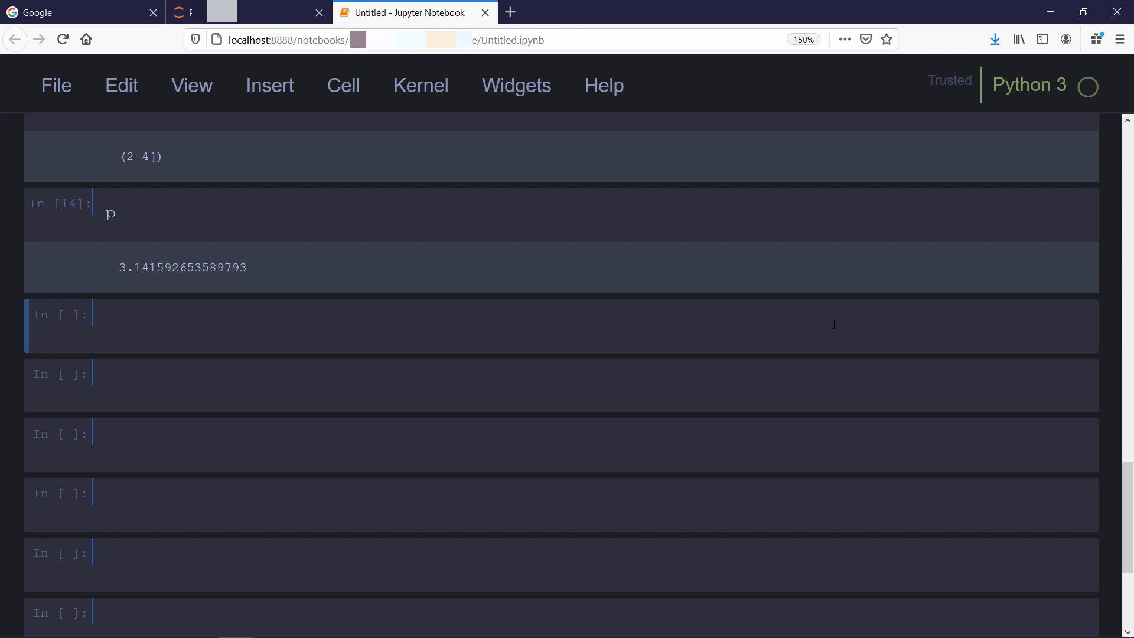
click(106, 323)
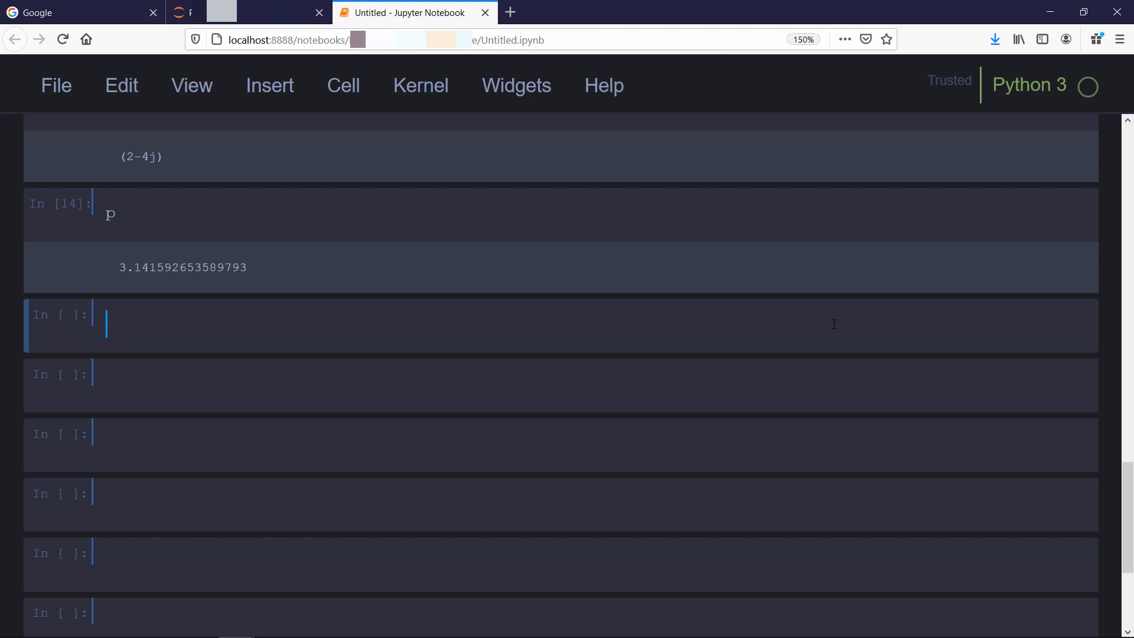
text(r)
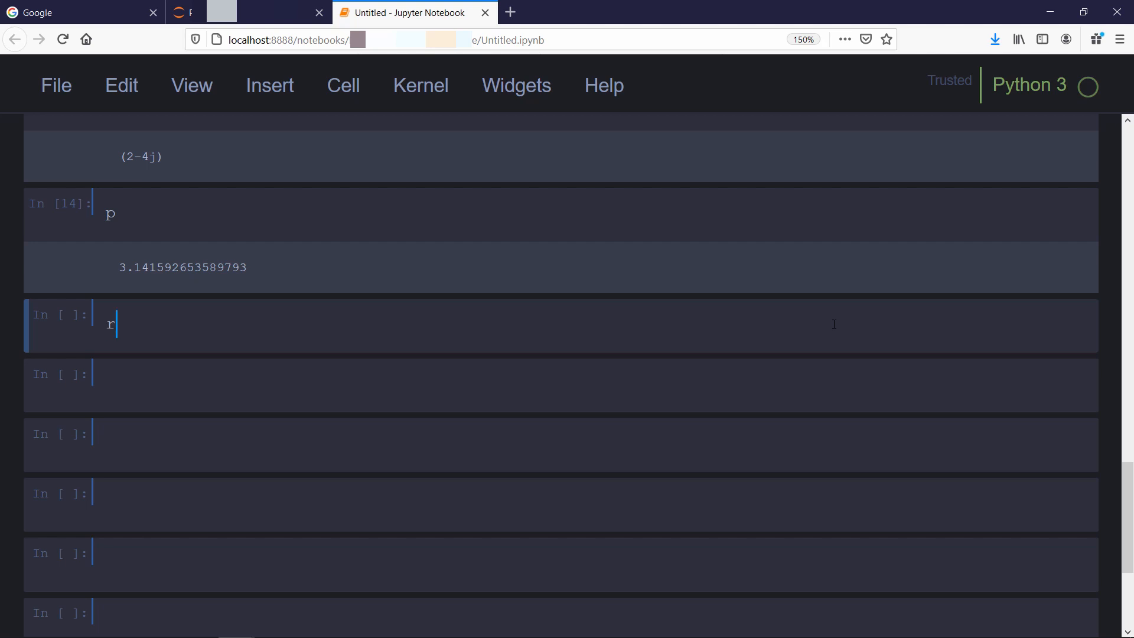
- Round p to three decimals giving 3.142, and round decimal values to 1.2 and 1.3
text(ound)
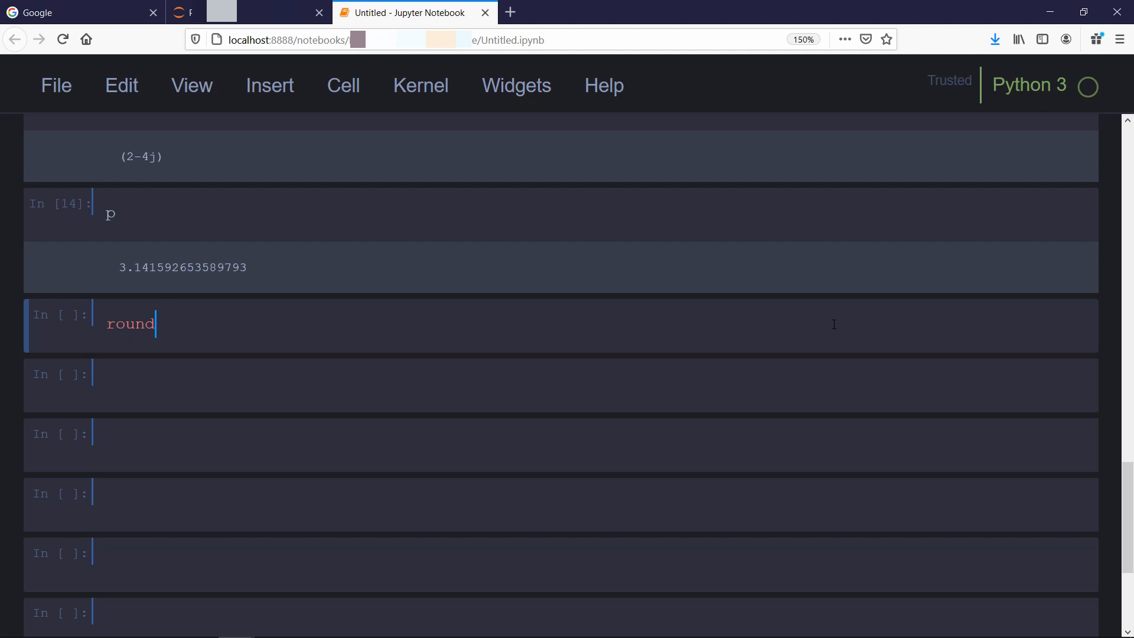
text(())
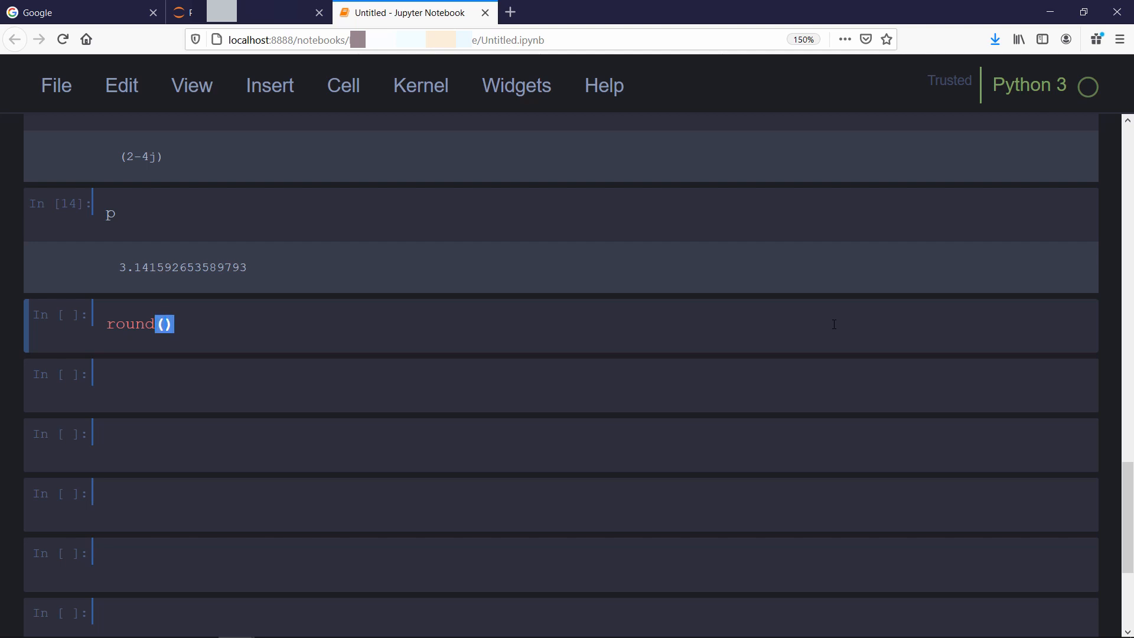
text(p,)
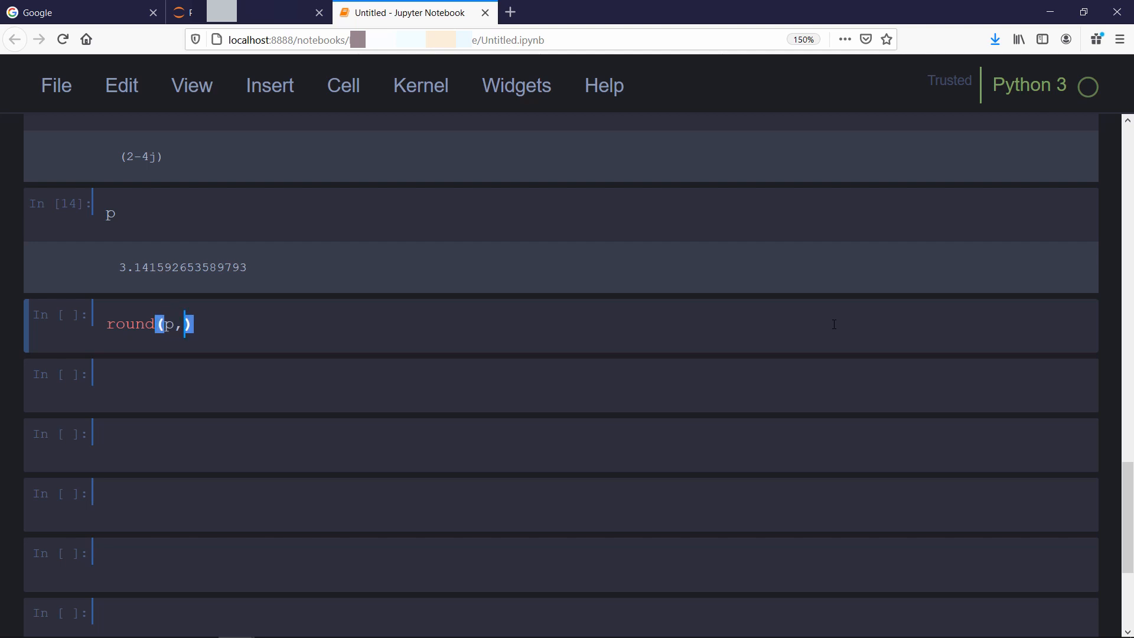
text(3)
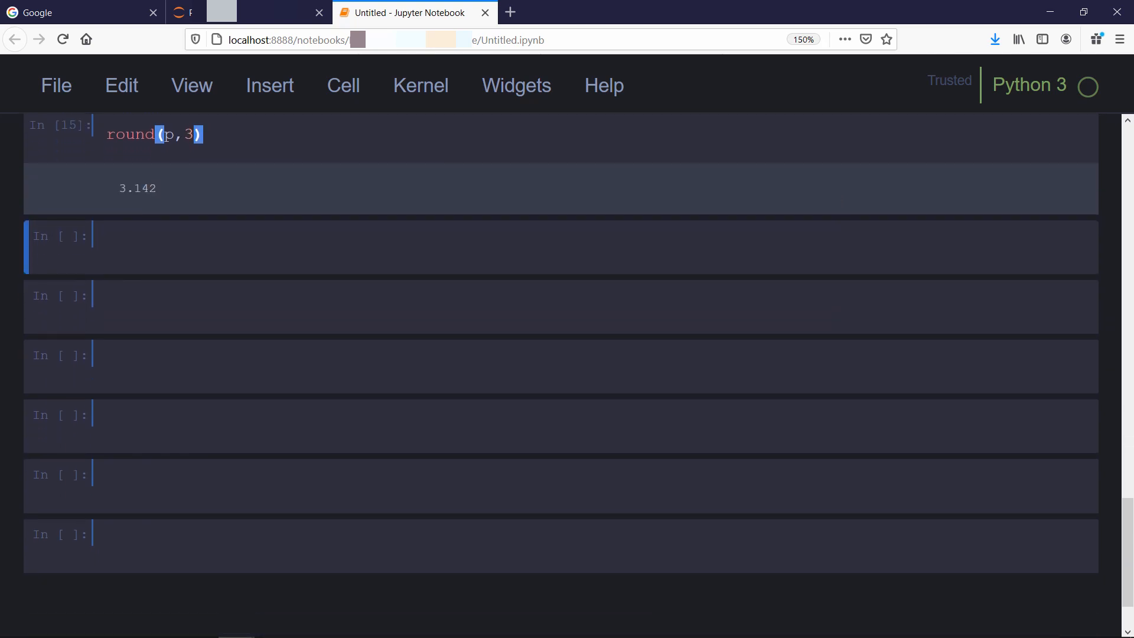
mouse_move(1002, 254)
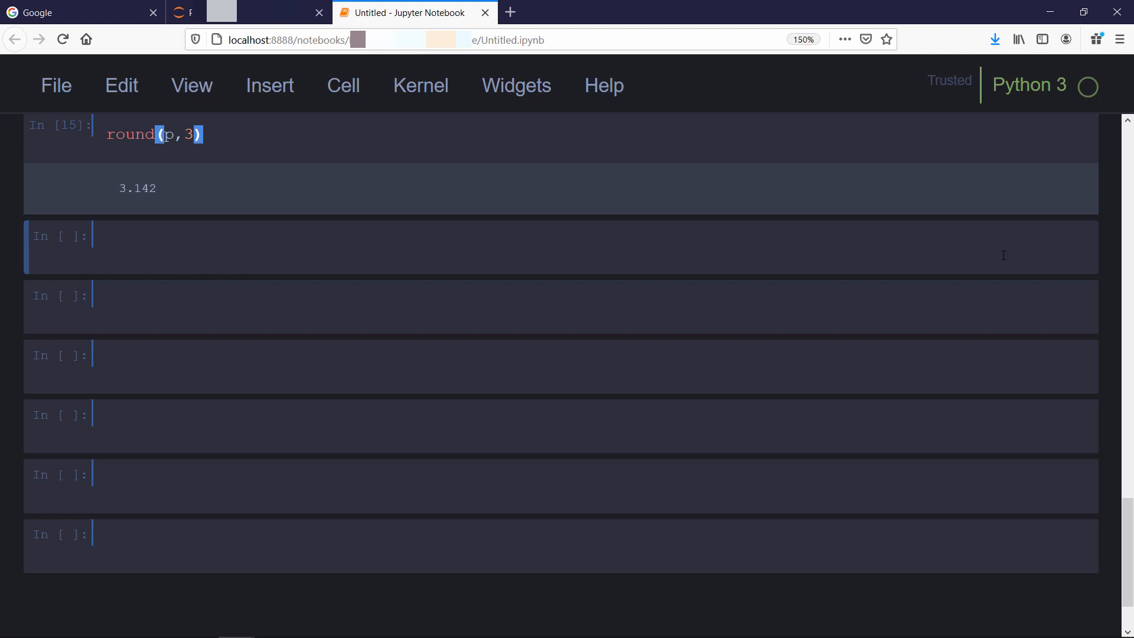
text(round)
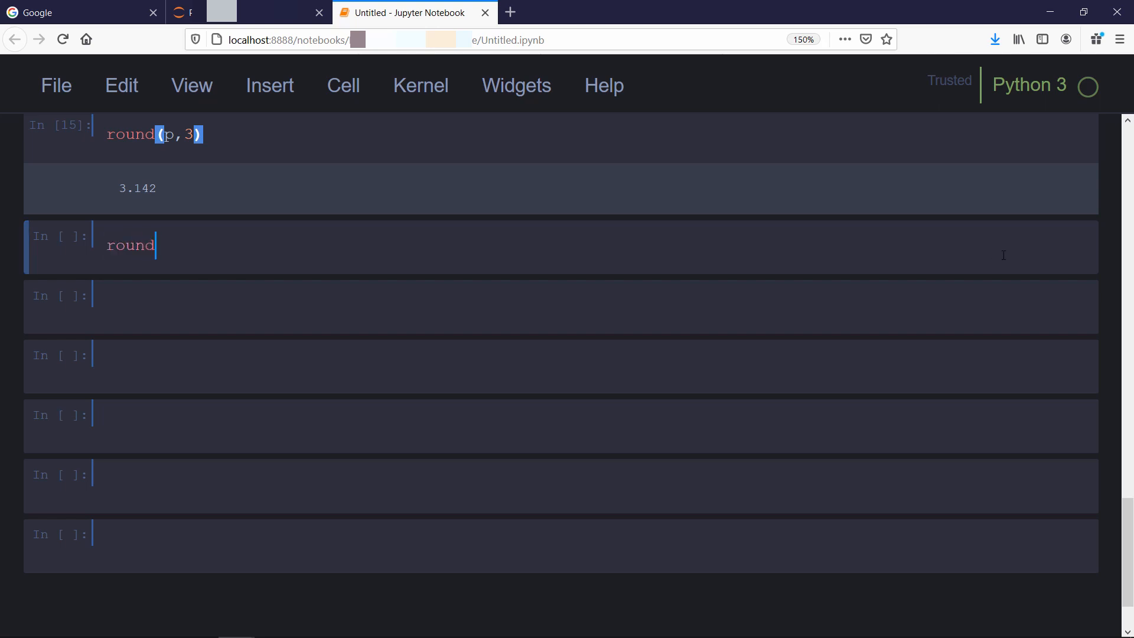
text(()
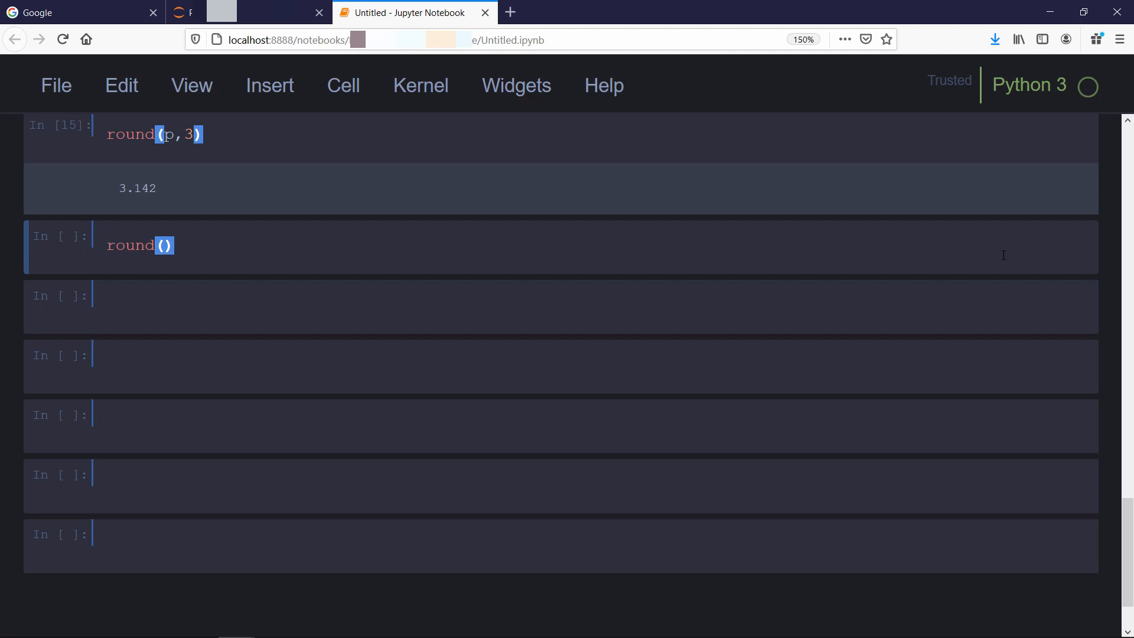
text(1.23,1)
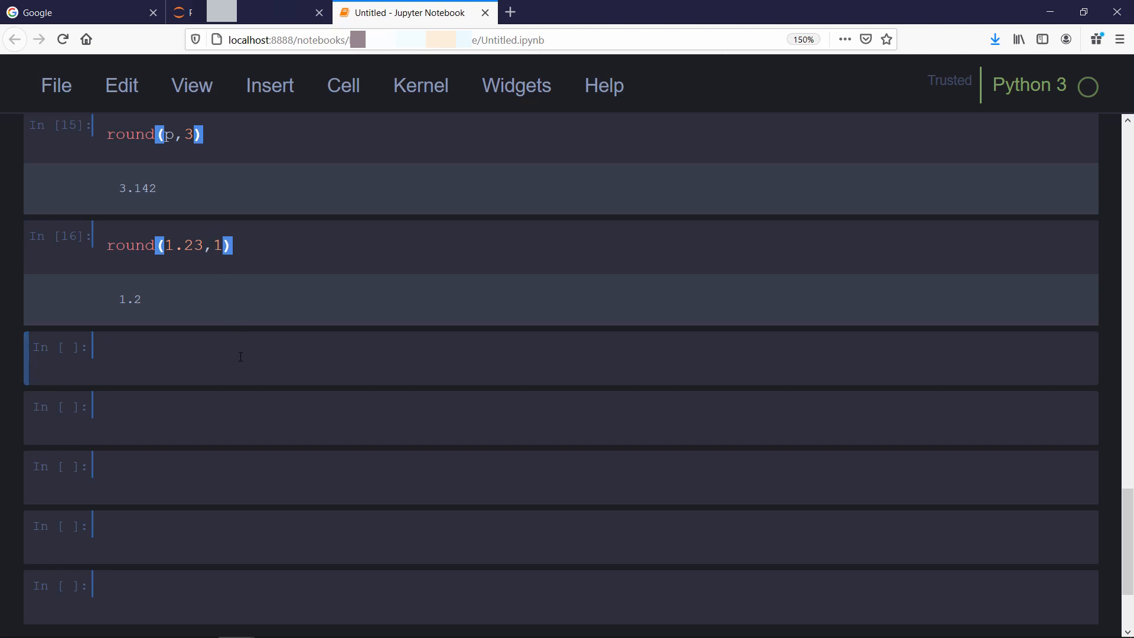
- Save, round 1.253-style value to 1.254, and show round(1.5) and round(2.5) both give 2
scroll(down, 3)
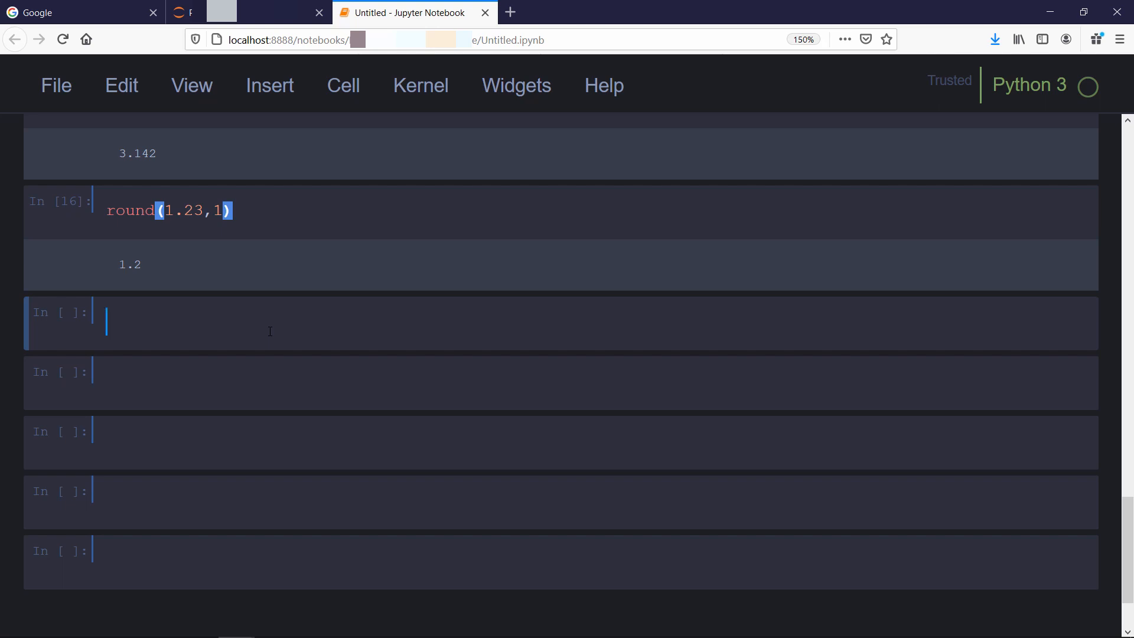
key(ctrl+s)
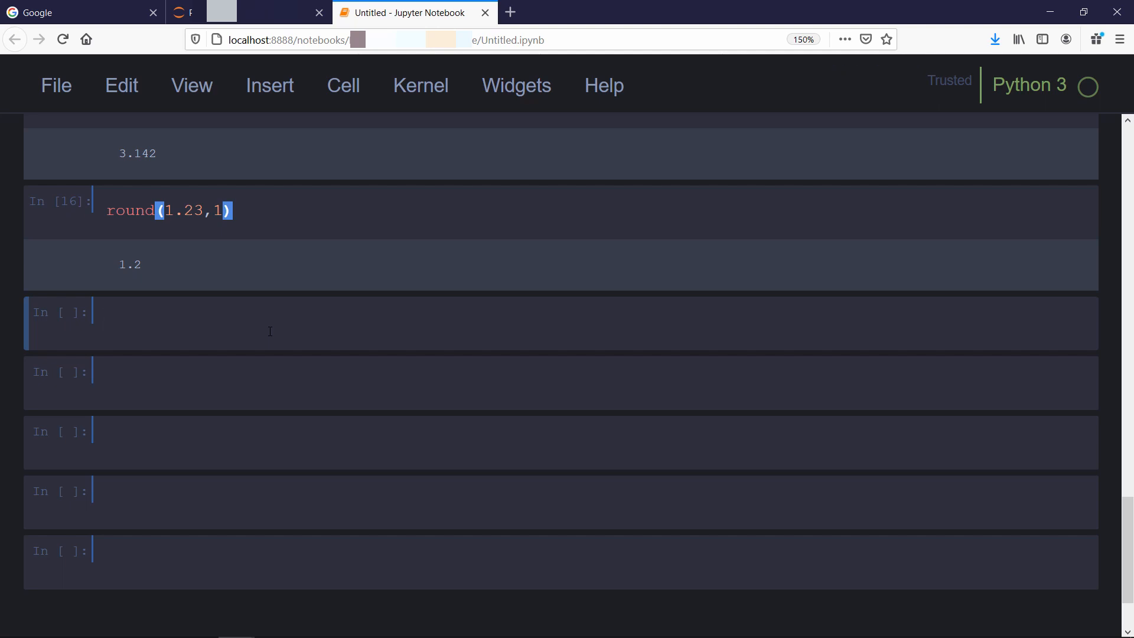
text(round(1.27,1)
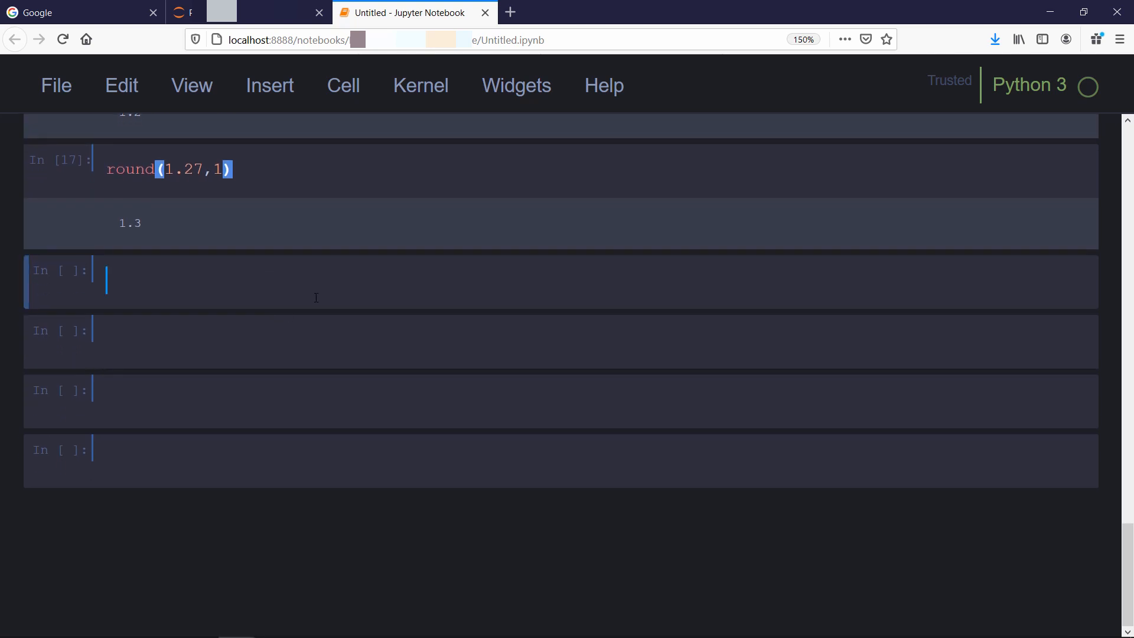
text(round()
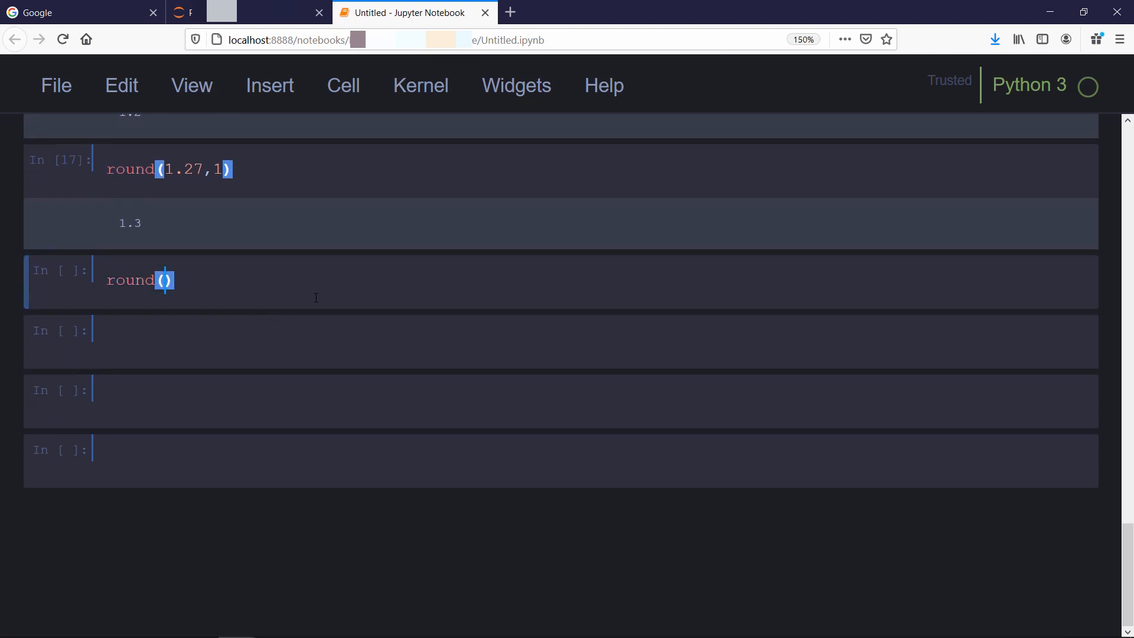
text(1.25361,3)
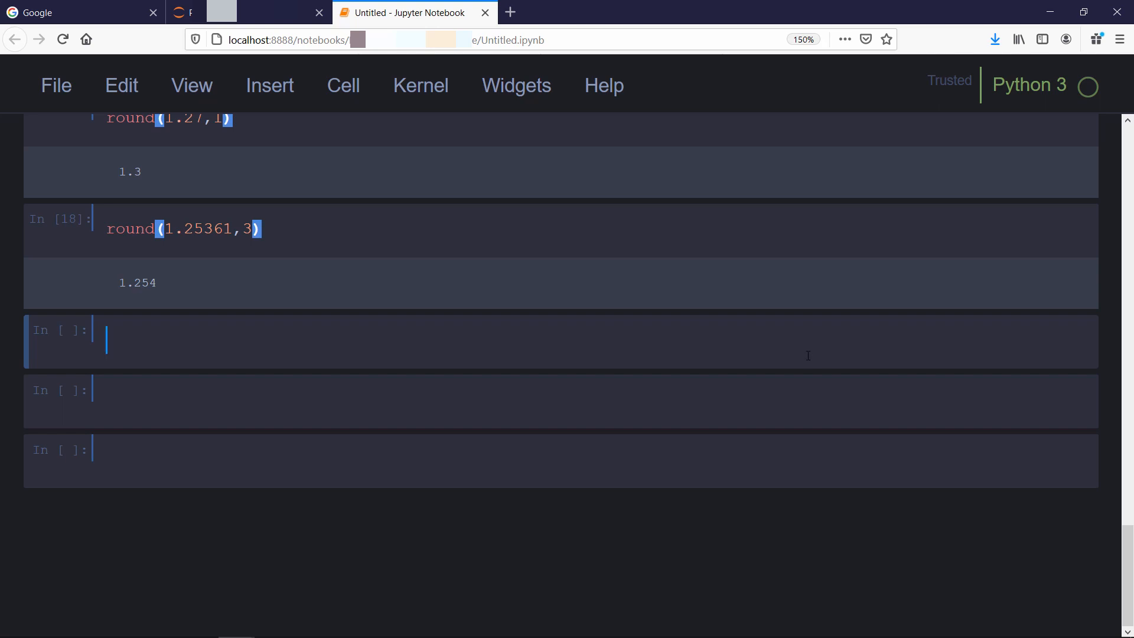
text(round(1.5))
click(561, 401)
text(round(2.5)
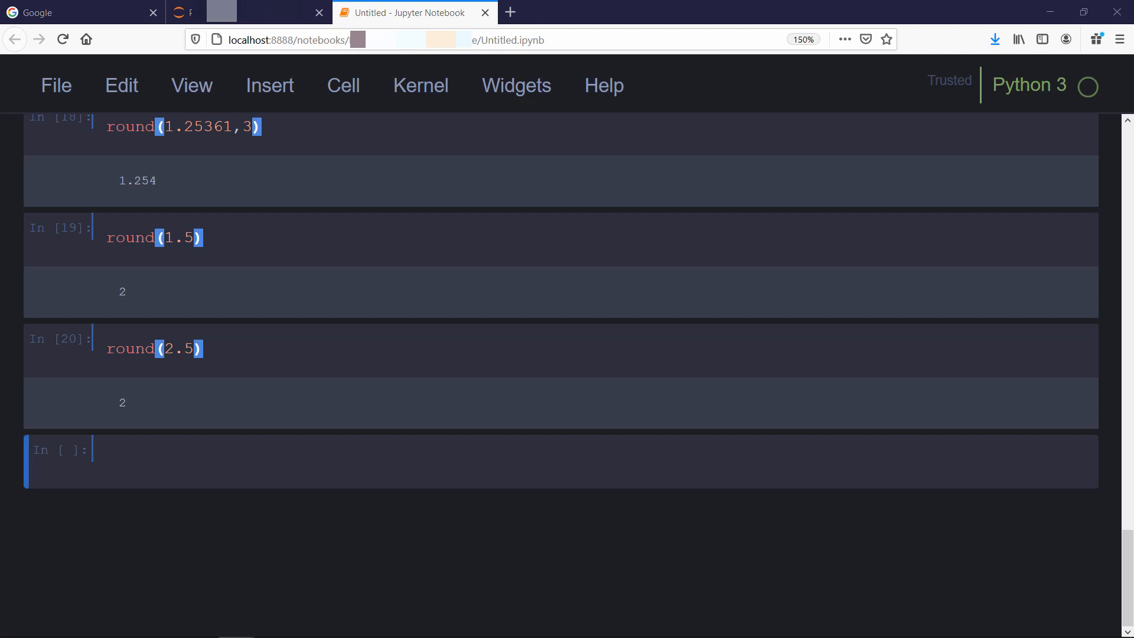
text(a = 4.2)
text(b =)
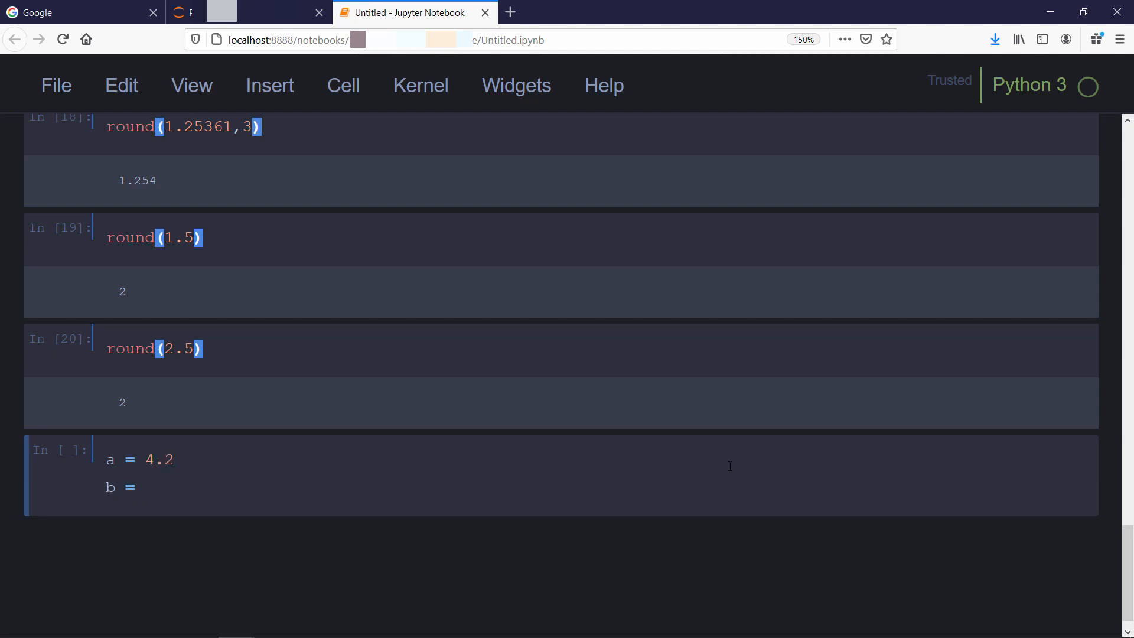
- Set a = 4.2, b = 2.1; a+b == 6.3 returns False and a+b shows 6.300000000000001
text(2.1)
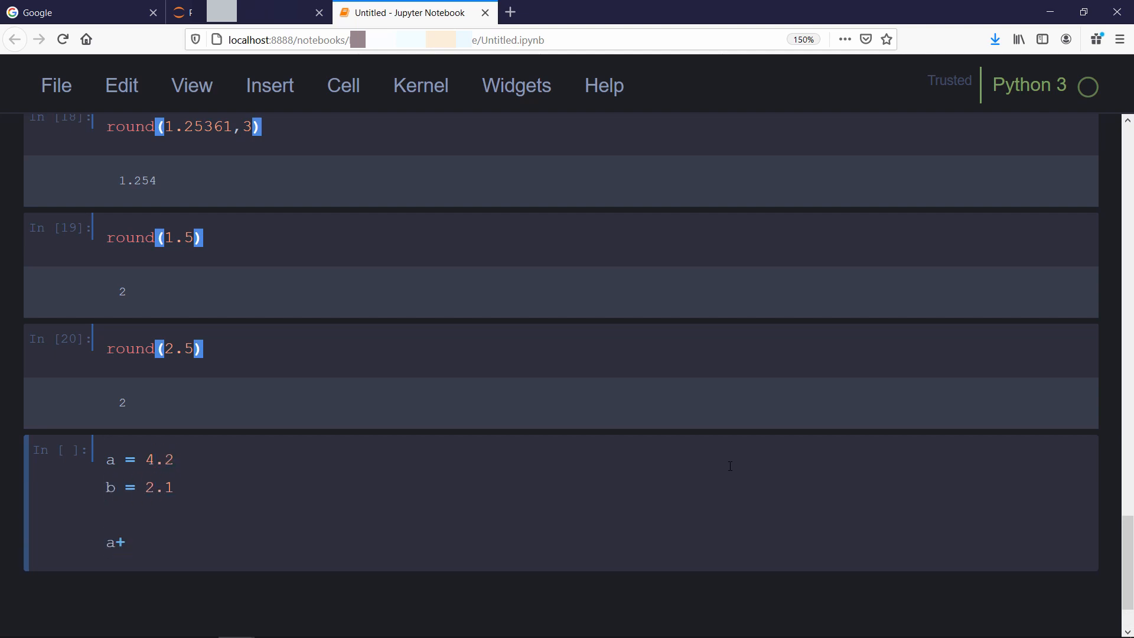
text(b == 6.3)
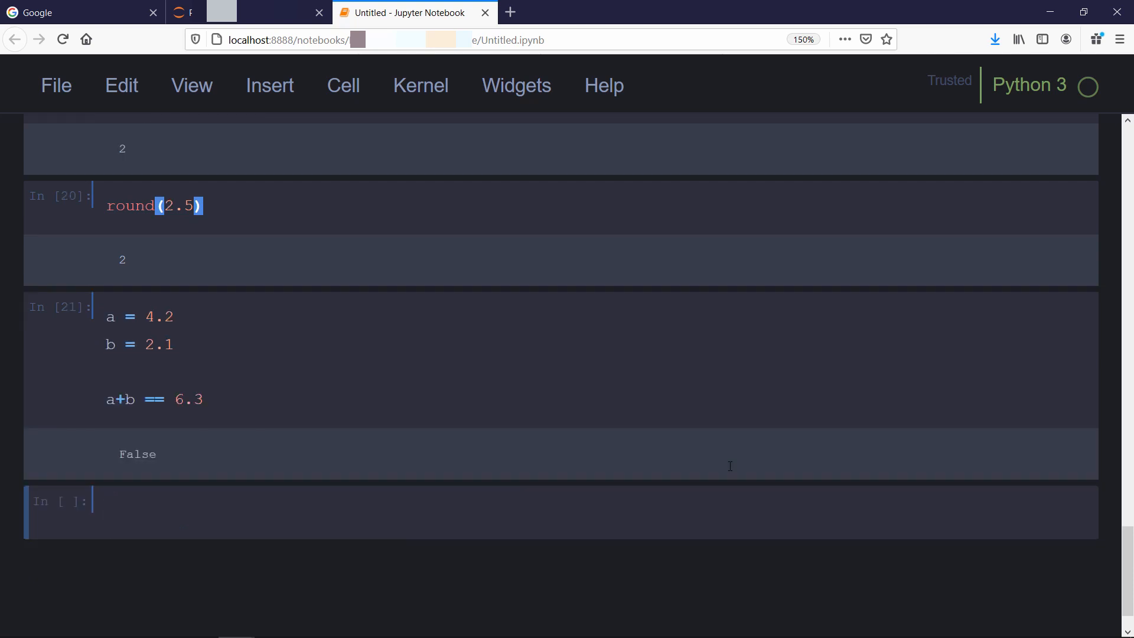
mouse_move(1112, 388)
text(a+b)
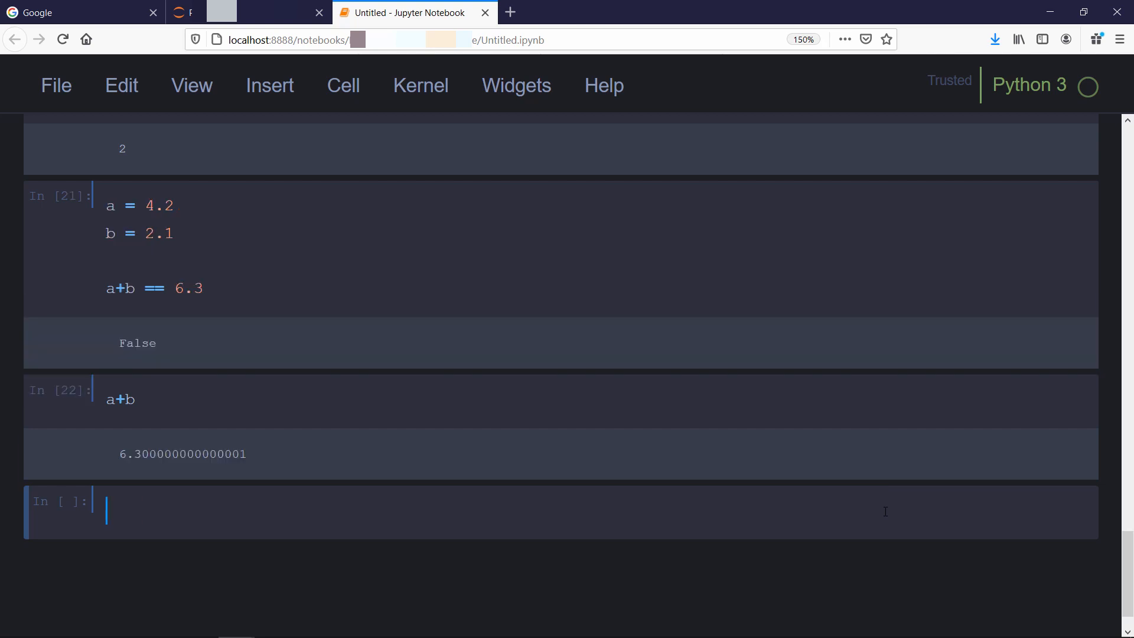
scroll(down, 3)
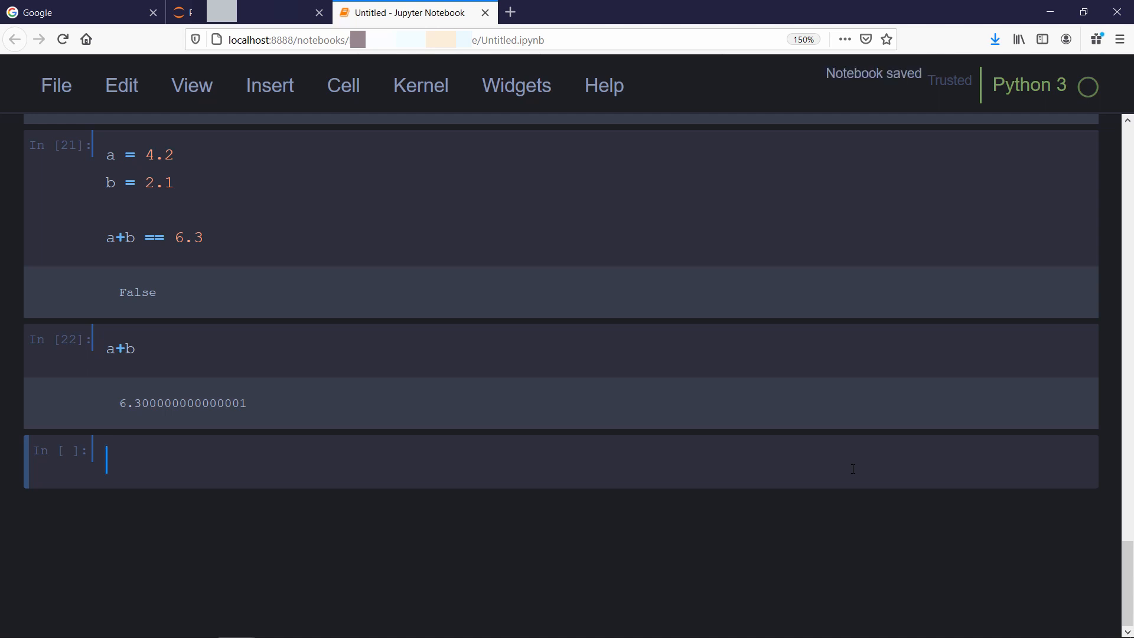
- Run 'from decimal import Decimal'
text(from d)
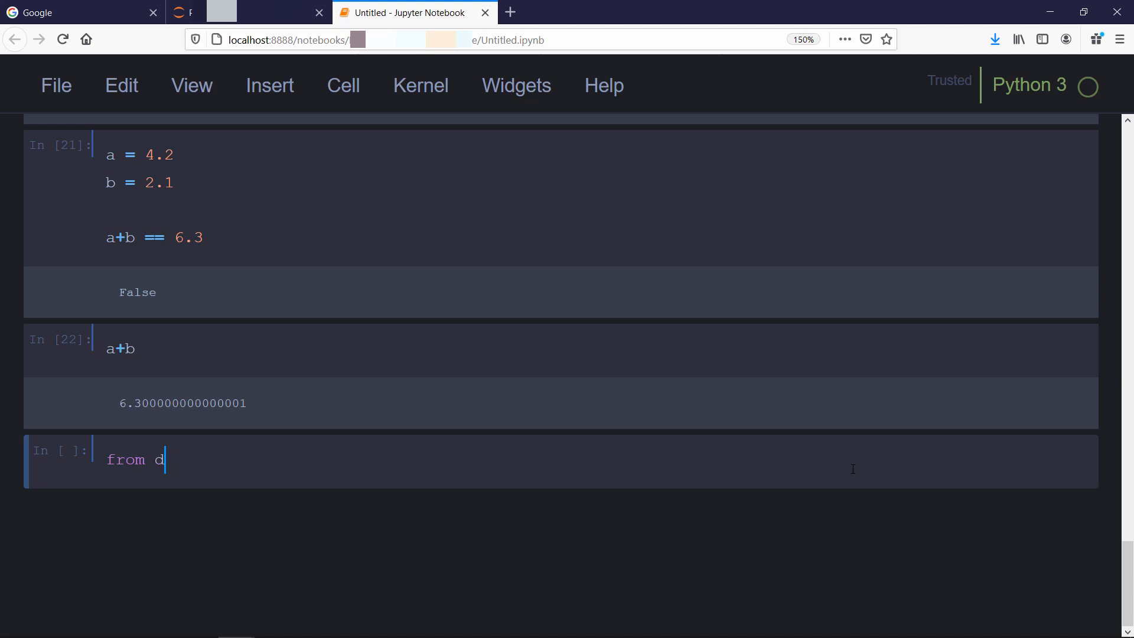
text(ecimal impo)
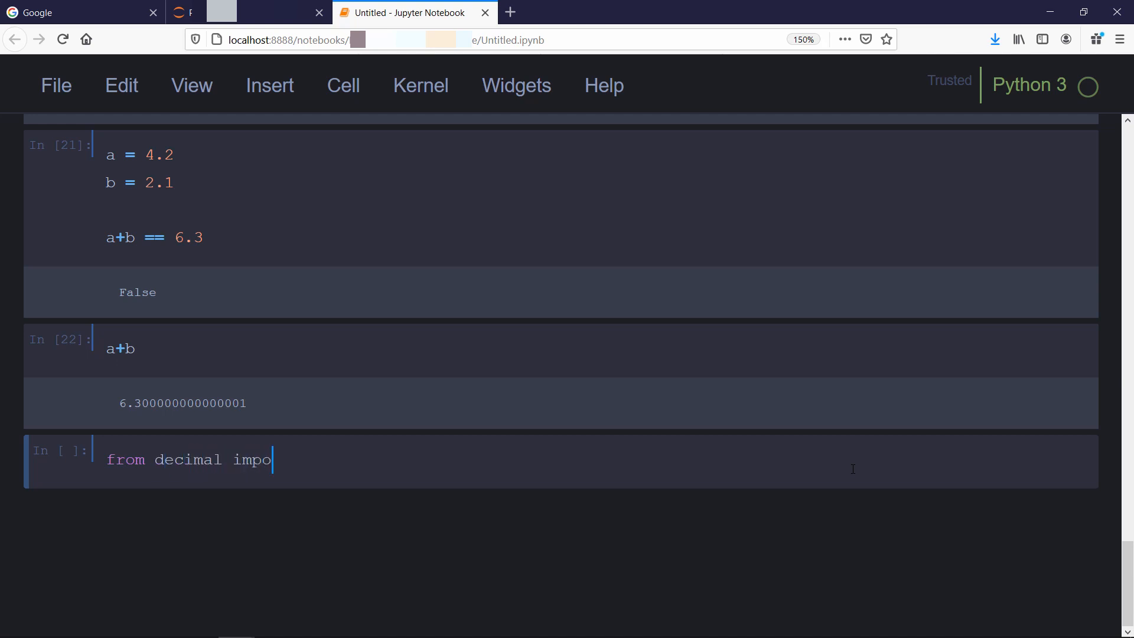
text(rt Decimal)
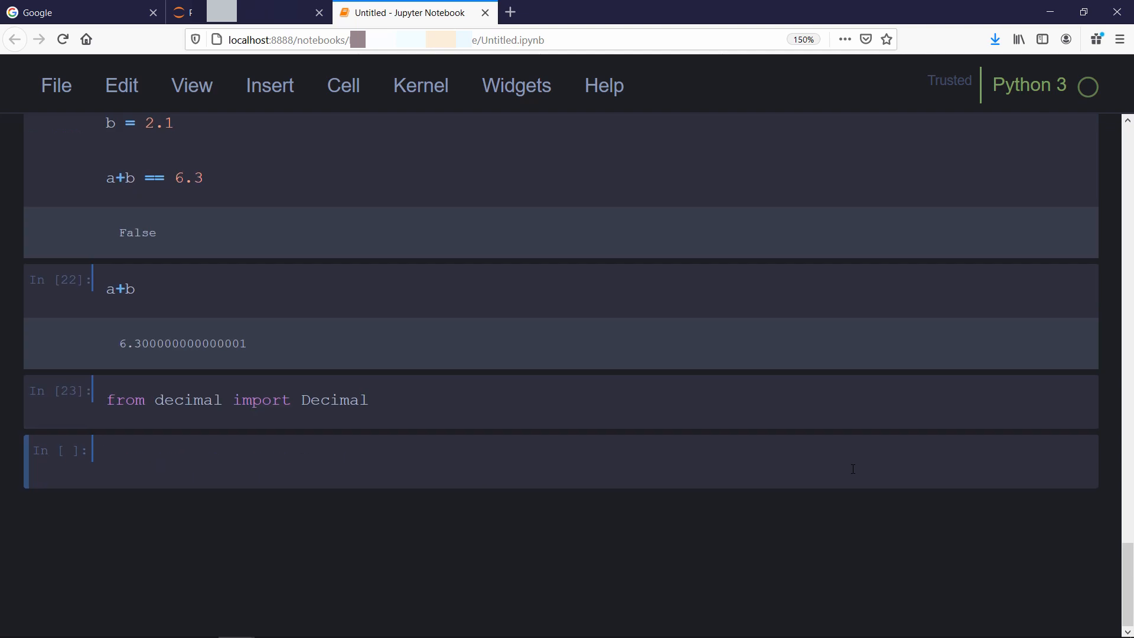
- Set a = Decimal('4.2'), b = Decimal('2.1'); a+b == 6.3 is True, giving Decimal('6.3')
text(a = Decimal('4.2'))
text(b = Decimal(')
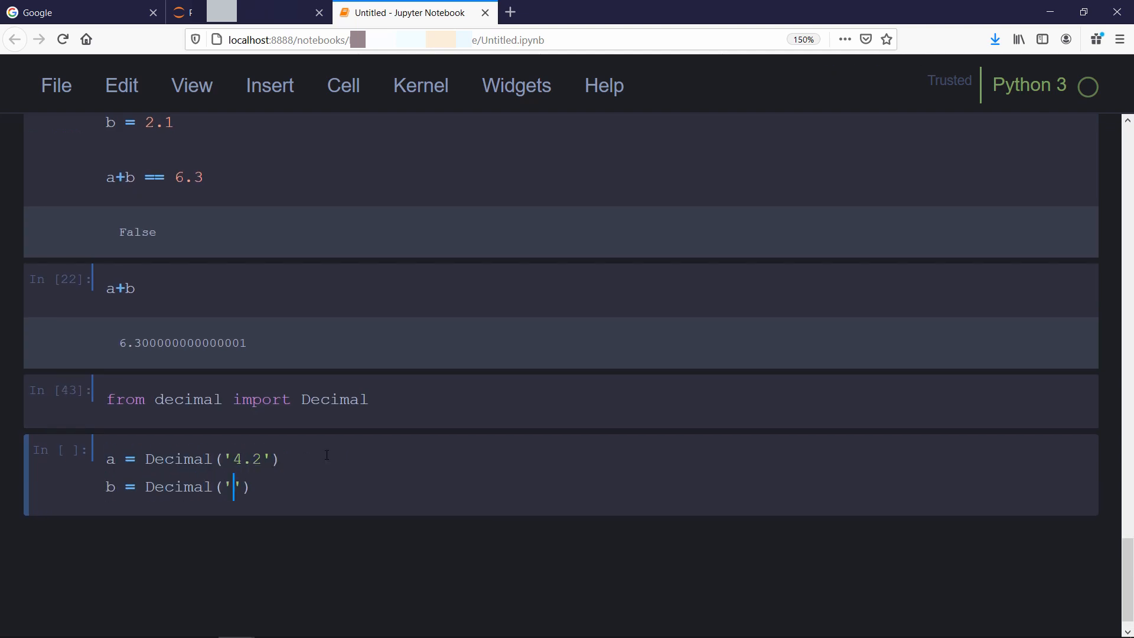
text(2.1'))
text(a+b == Decimal()
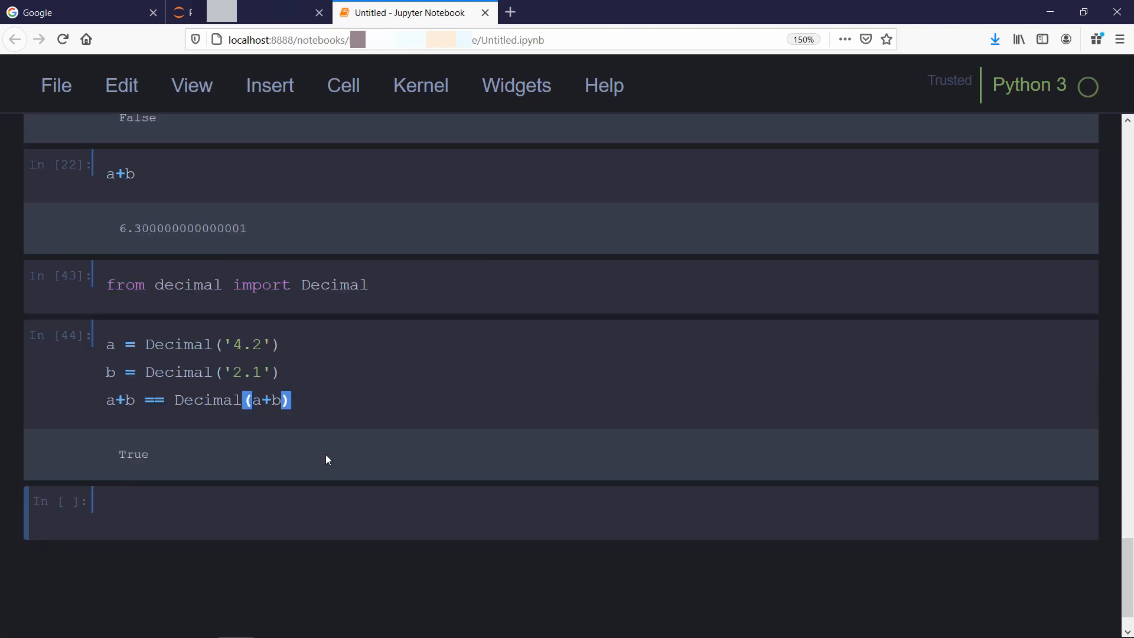
text(a+b)
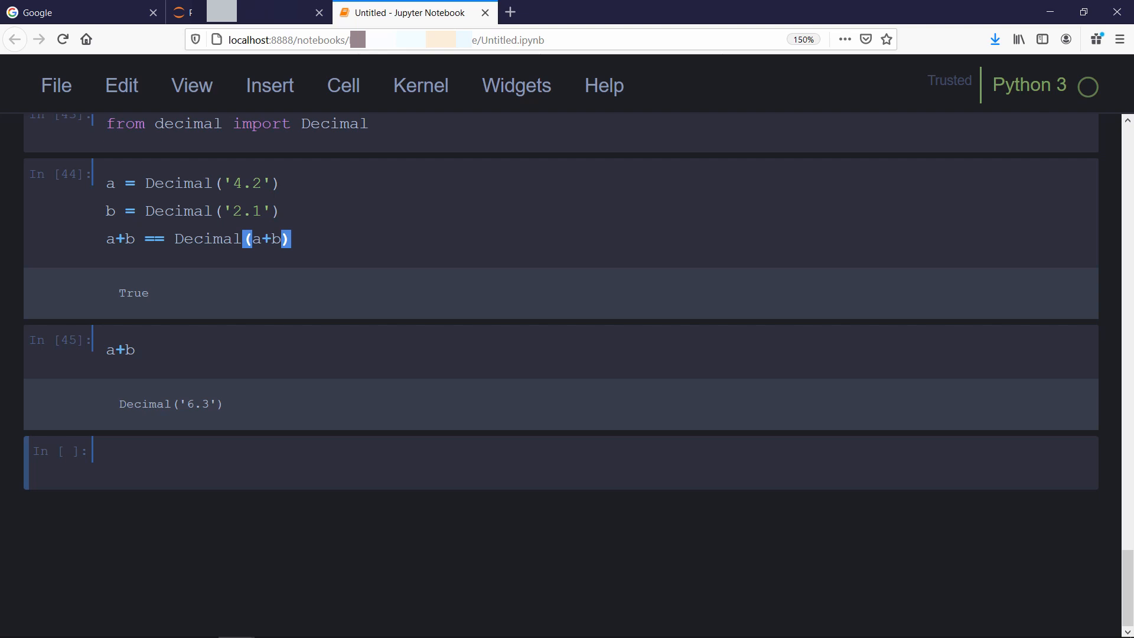
click(105, 460)
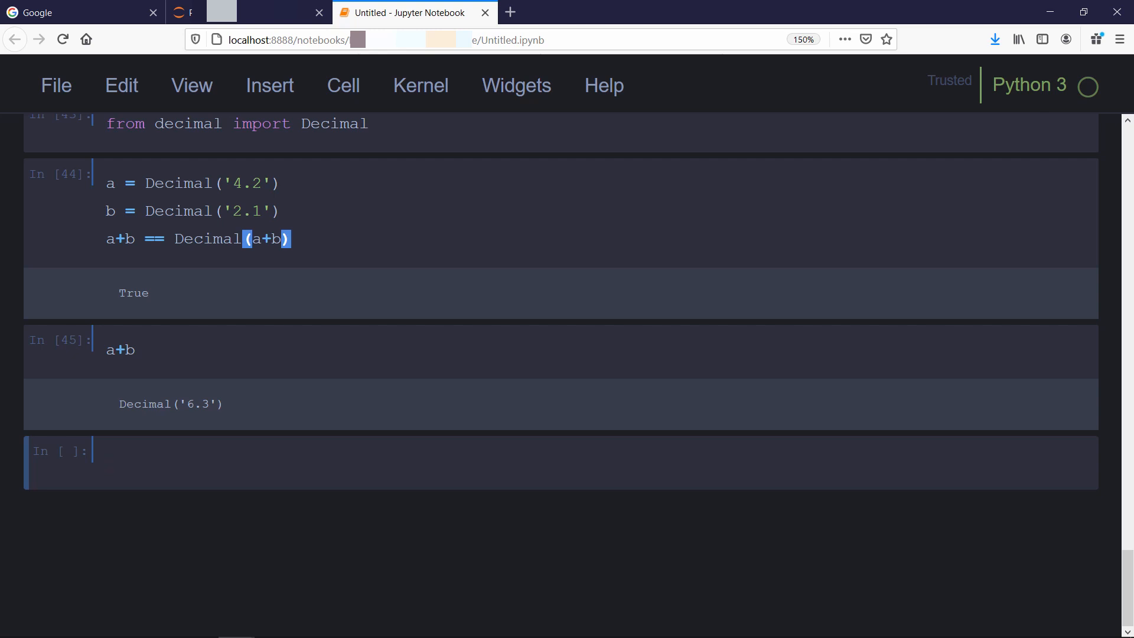
text(x = 1024)
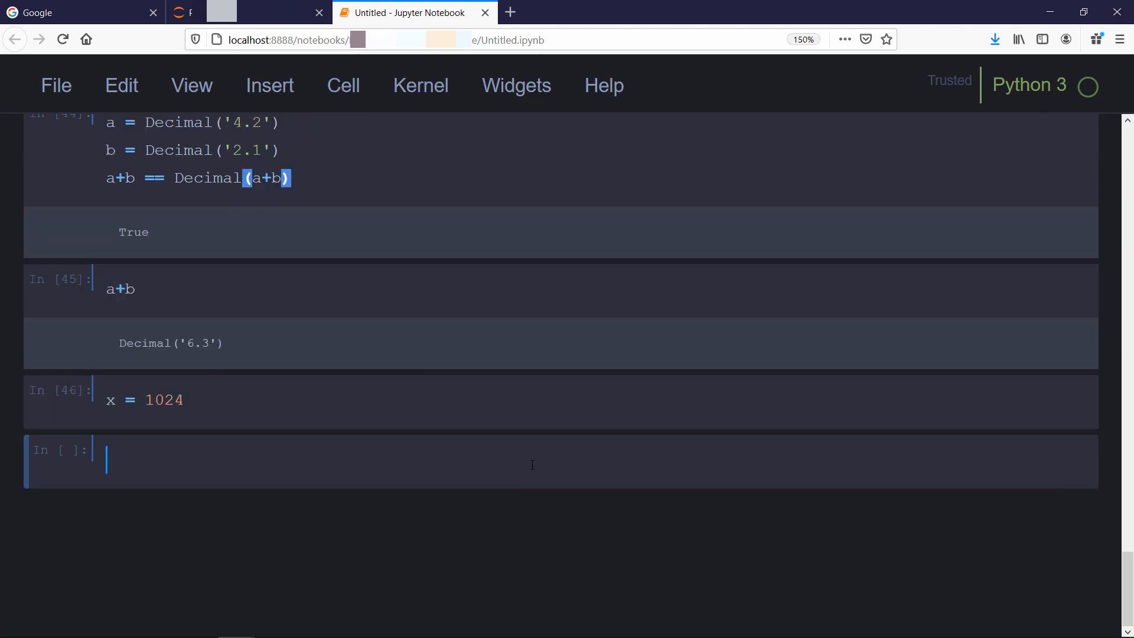
text(bin())
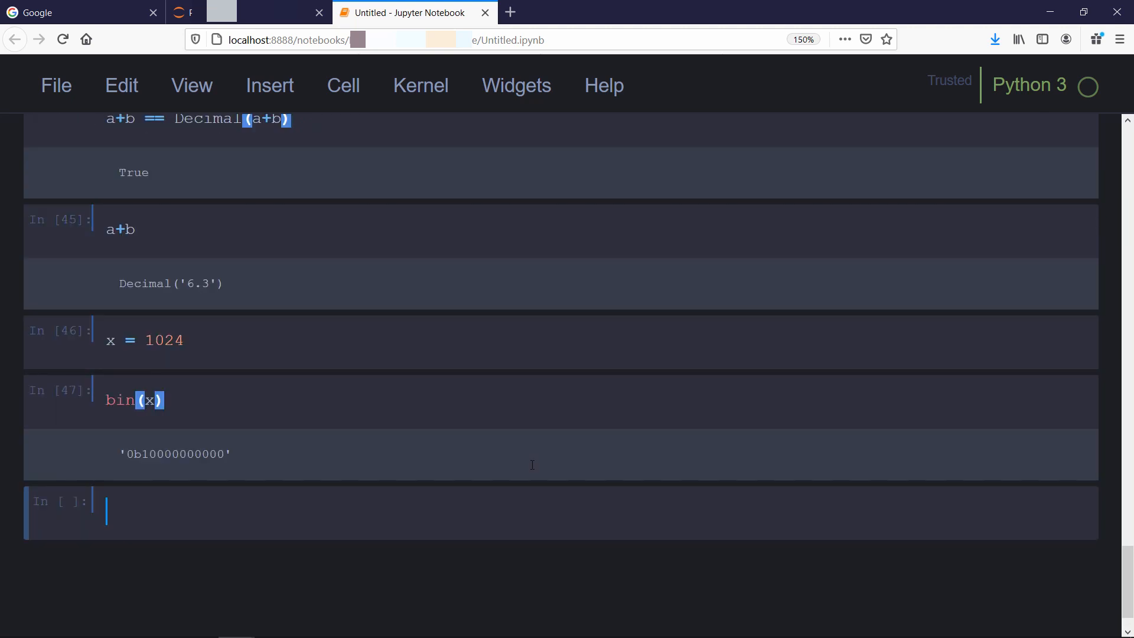
text(oct())
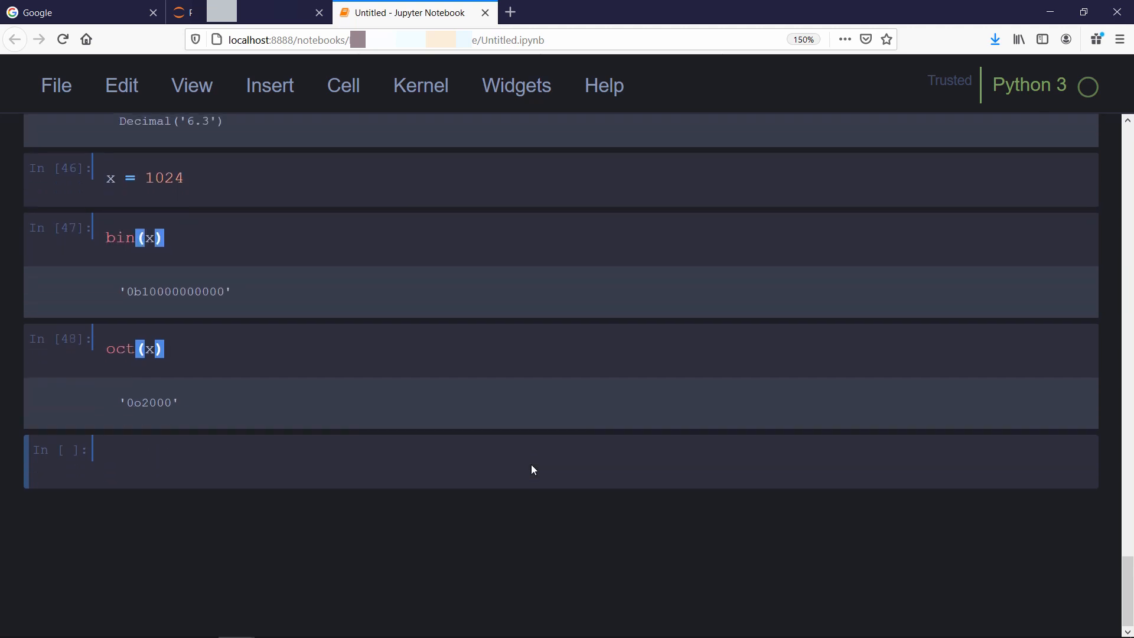
text(he)
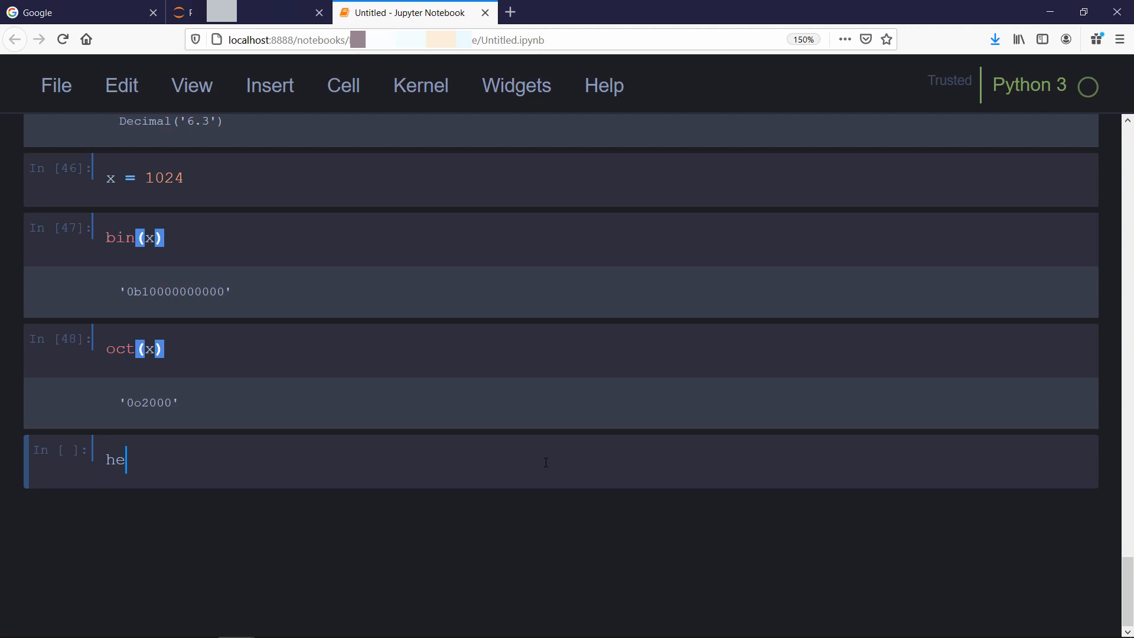
text(x())
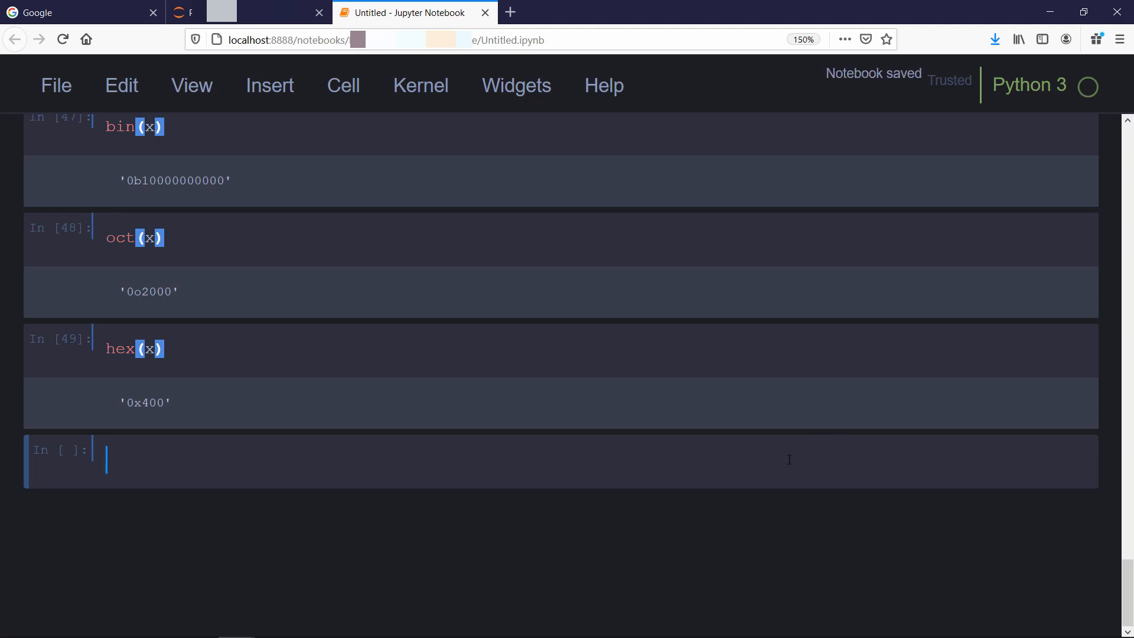
text(format())
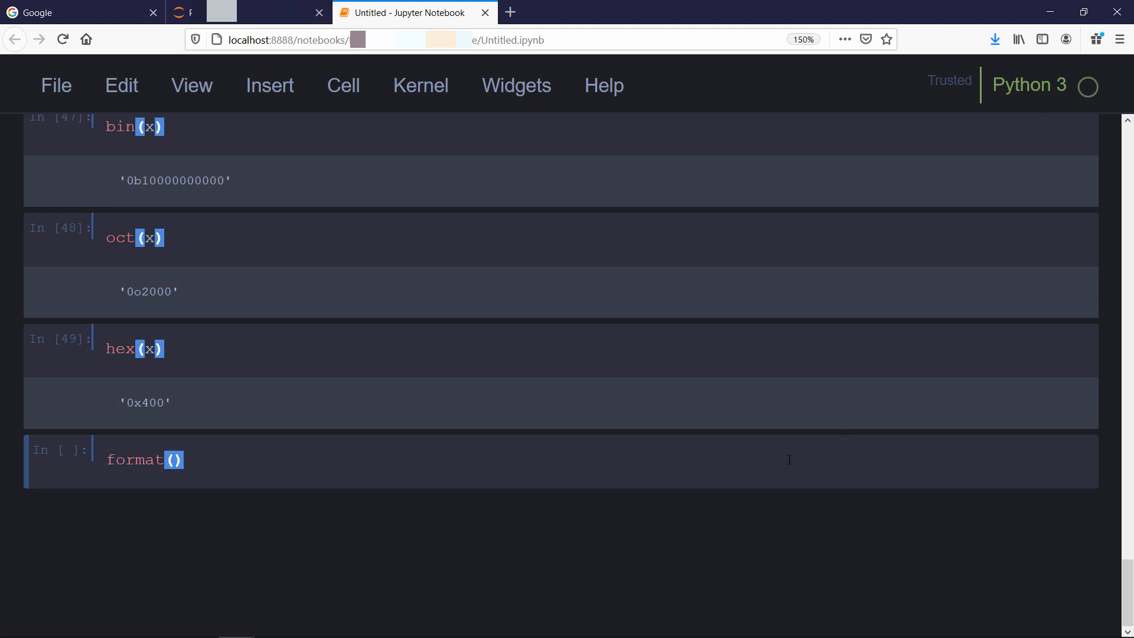
text(x,'b)
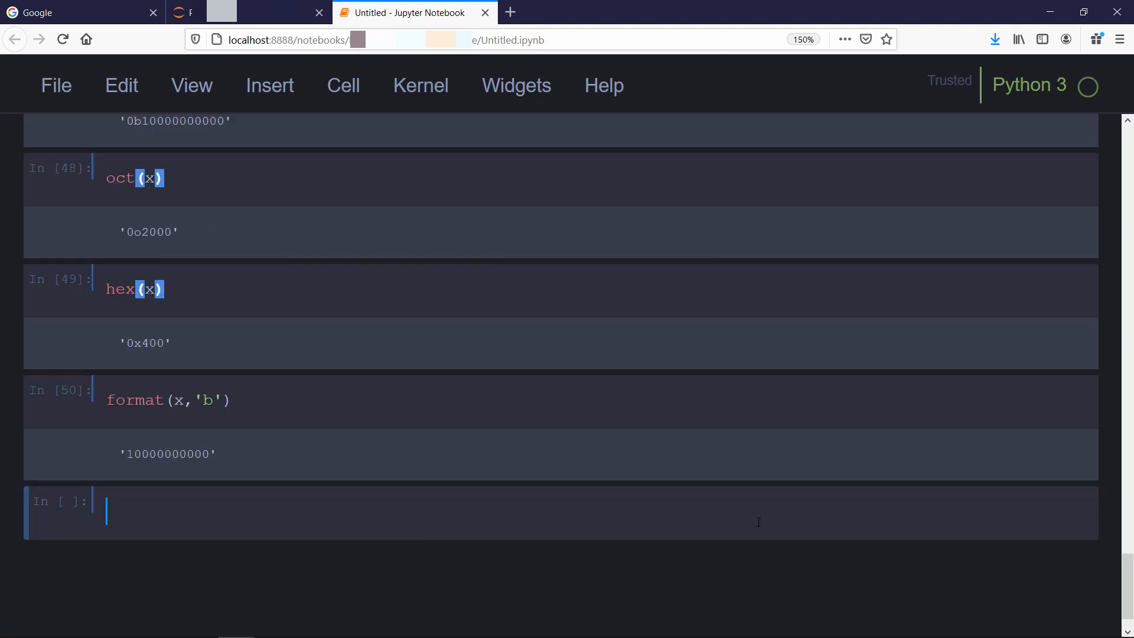
text(format(x,'o')
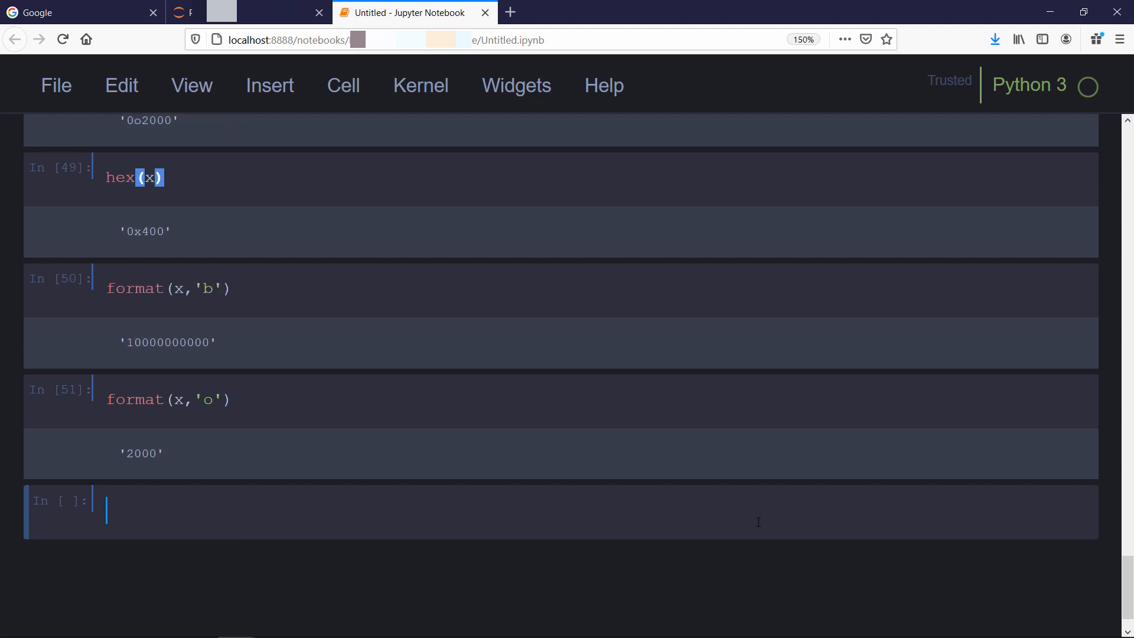
text(format(x))
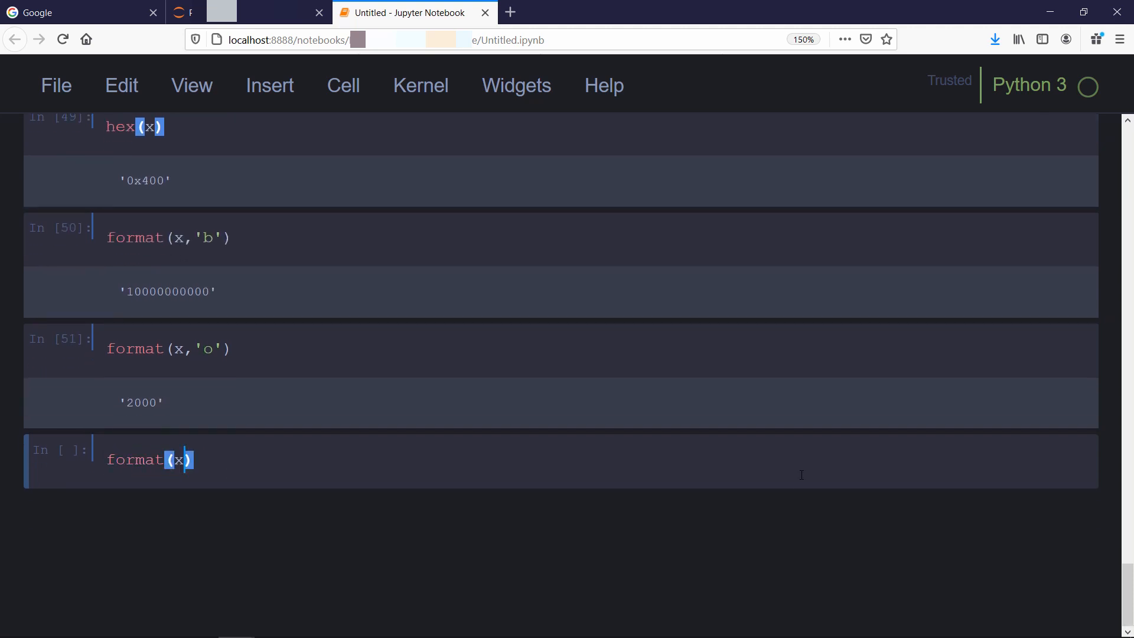